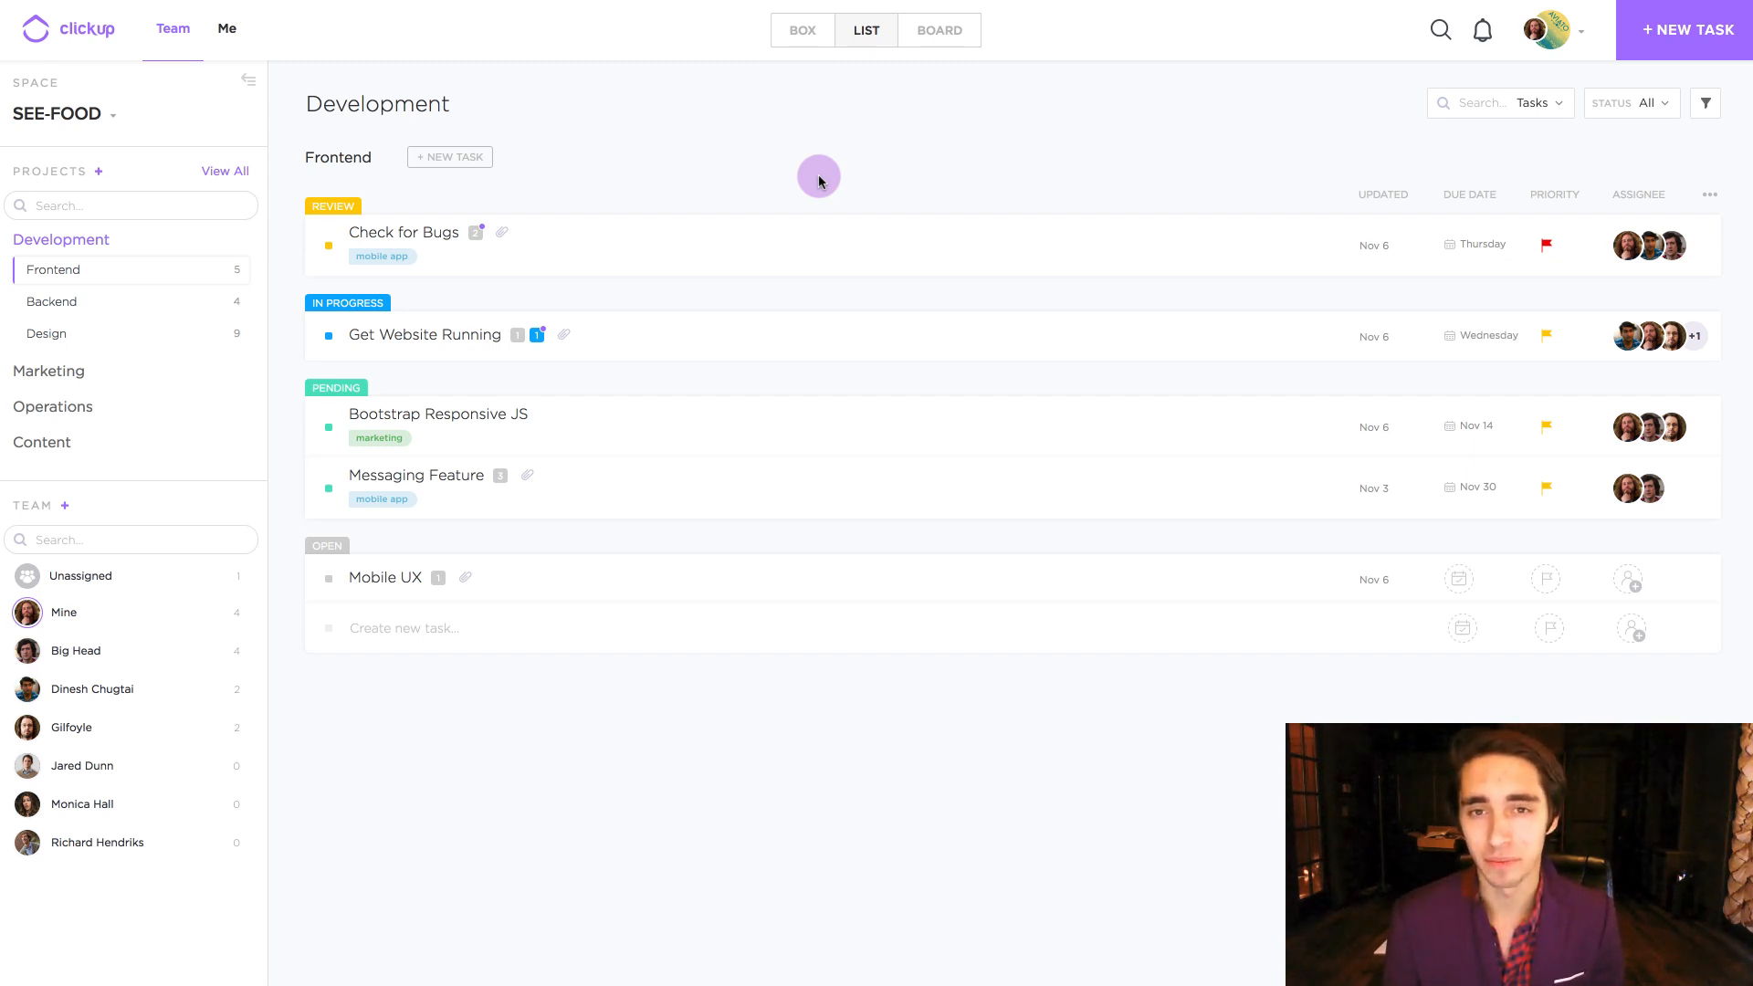
{"action": "mouse_move", "coordinate": [874, 115]}
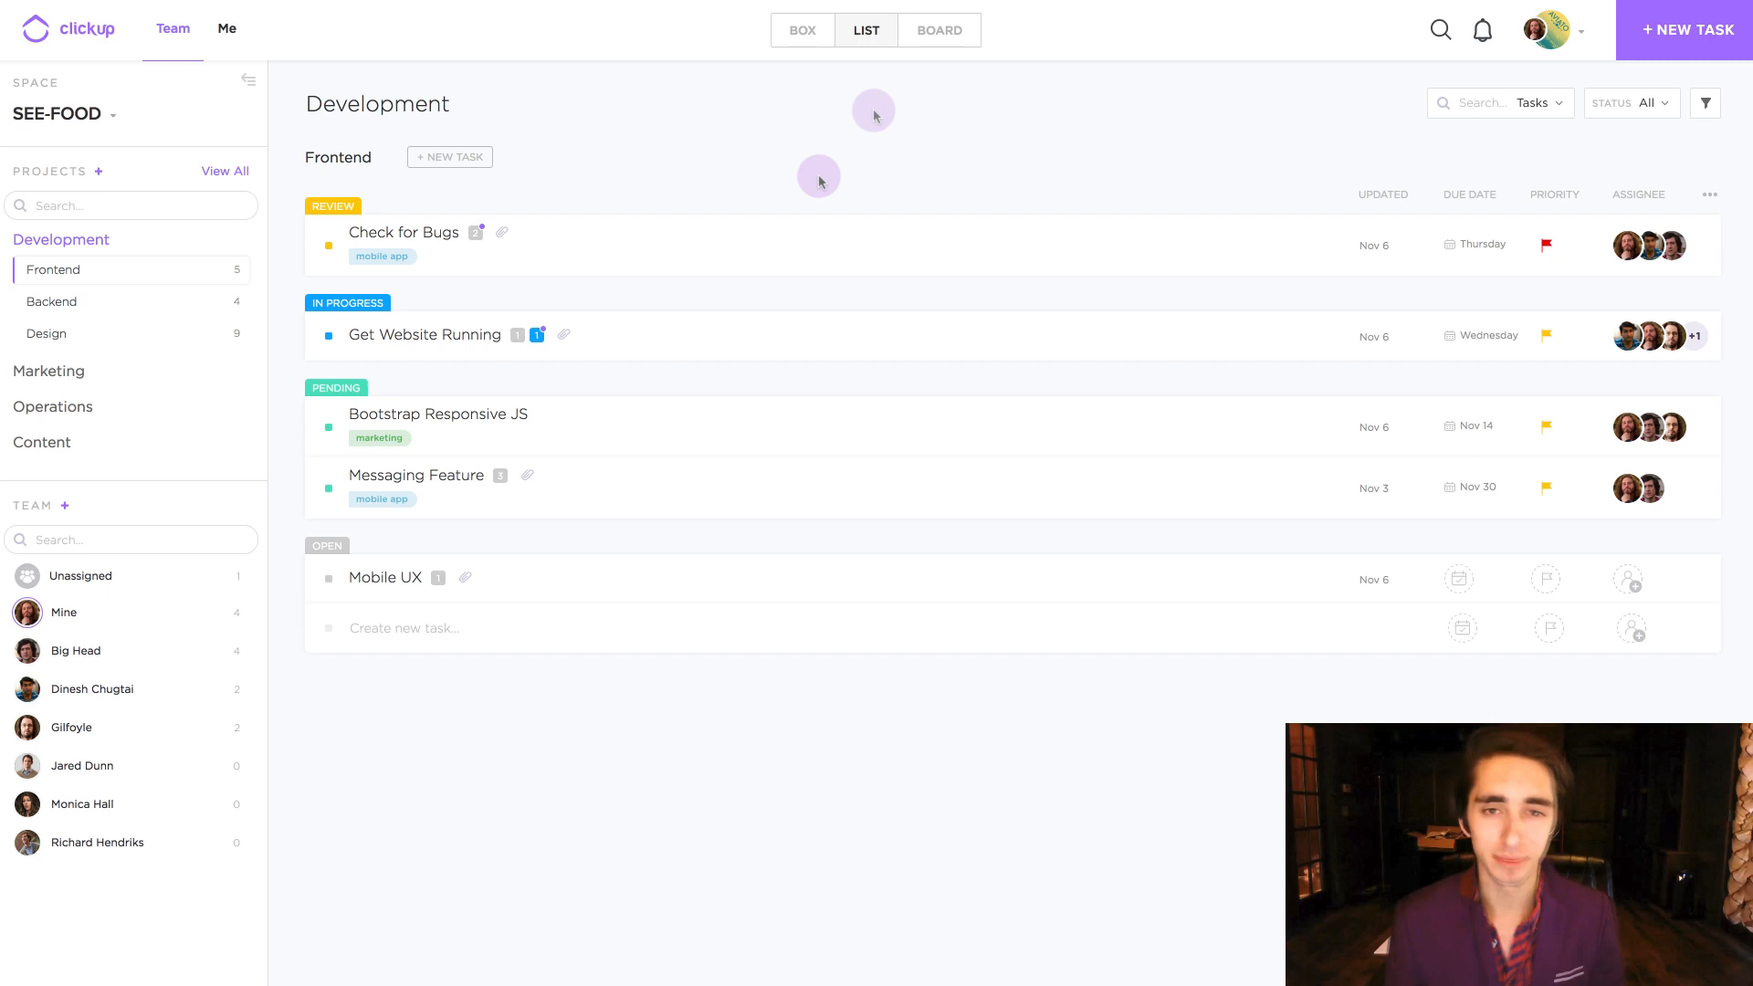
{"action": "mouse_move", "coordinate": [873, 115]}
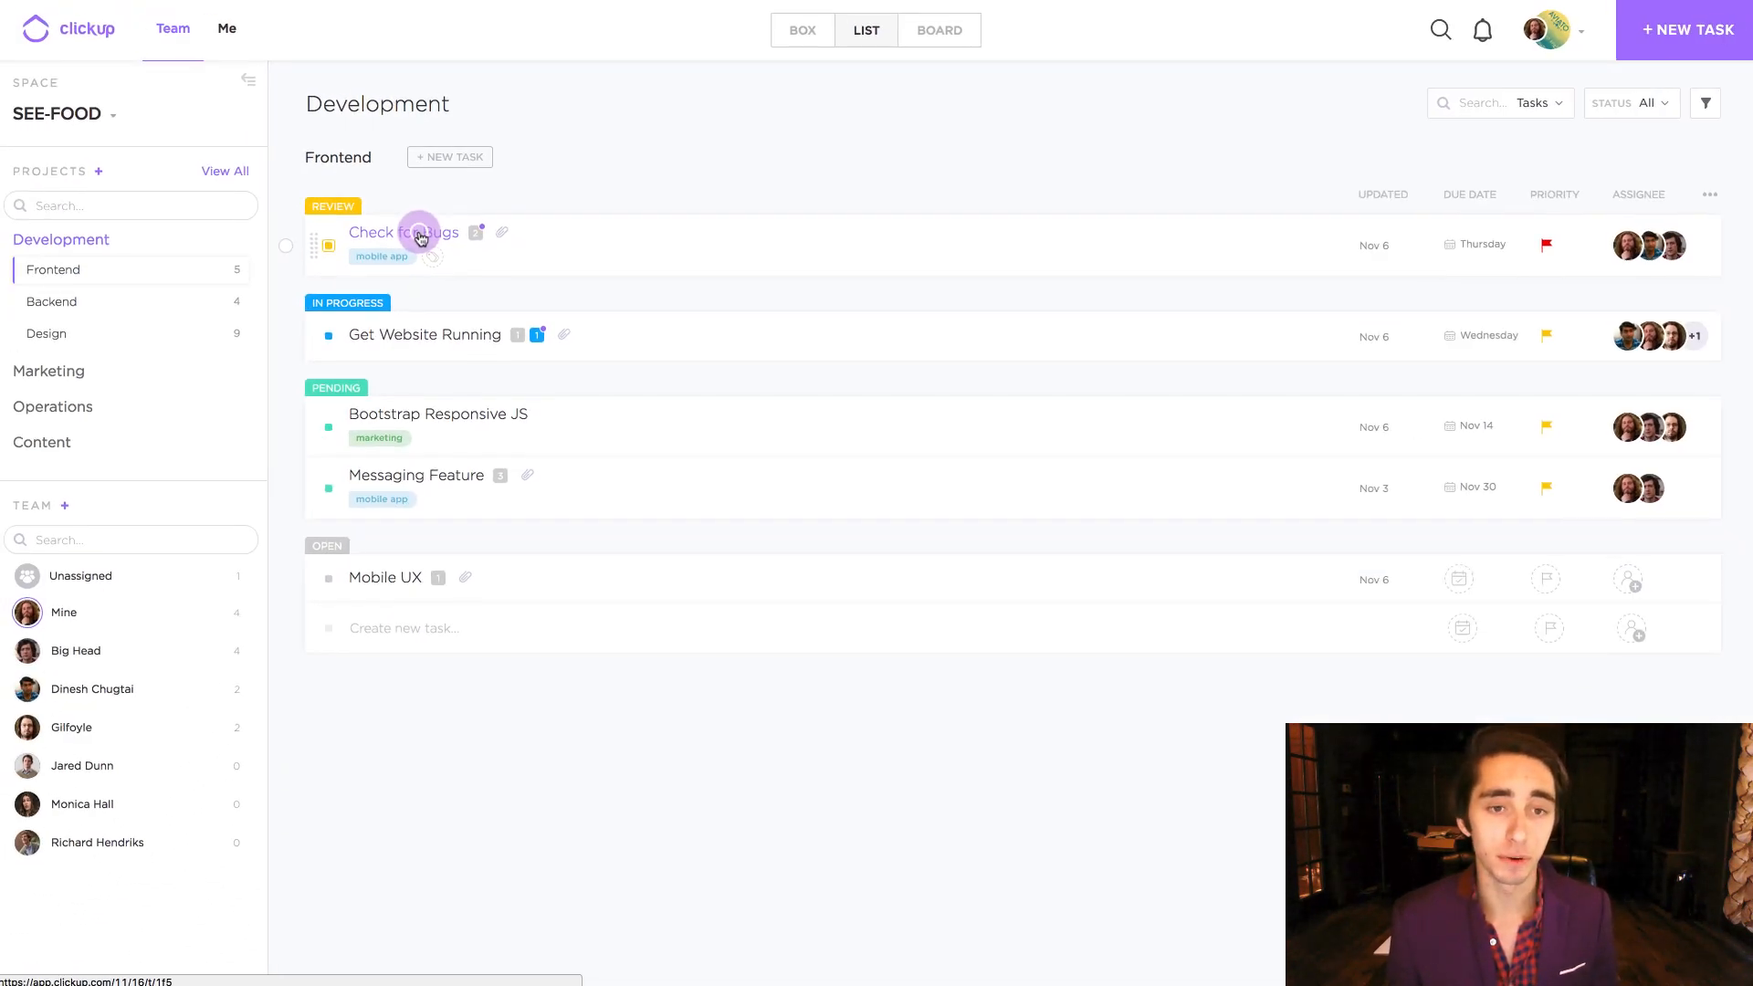
Step: Open the Check for Bugs task from the list
{"action": "left_click", "coordinate": [402, 233]}
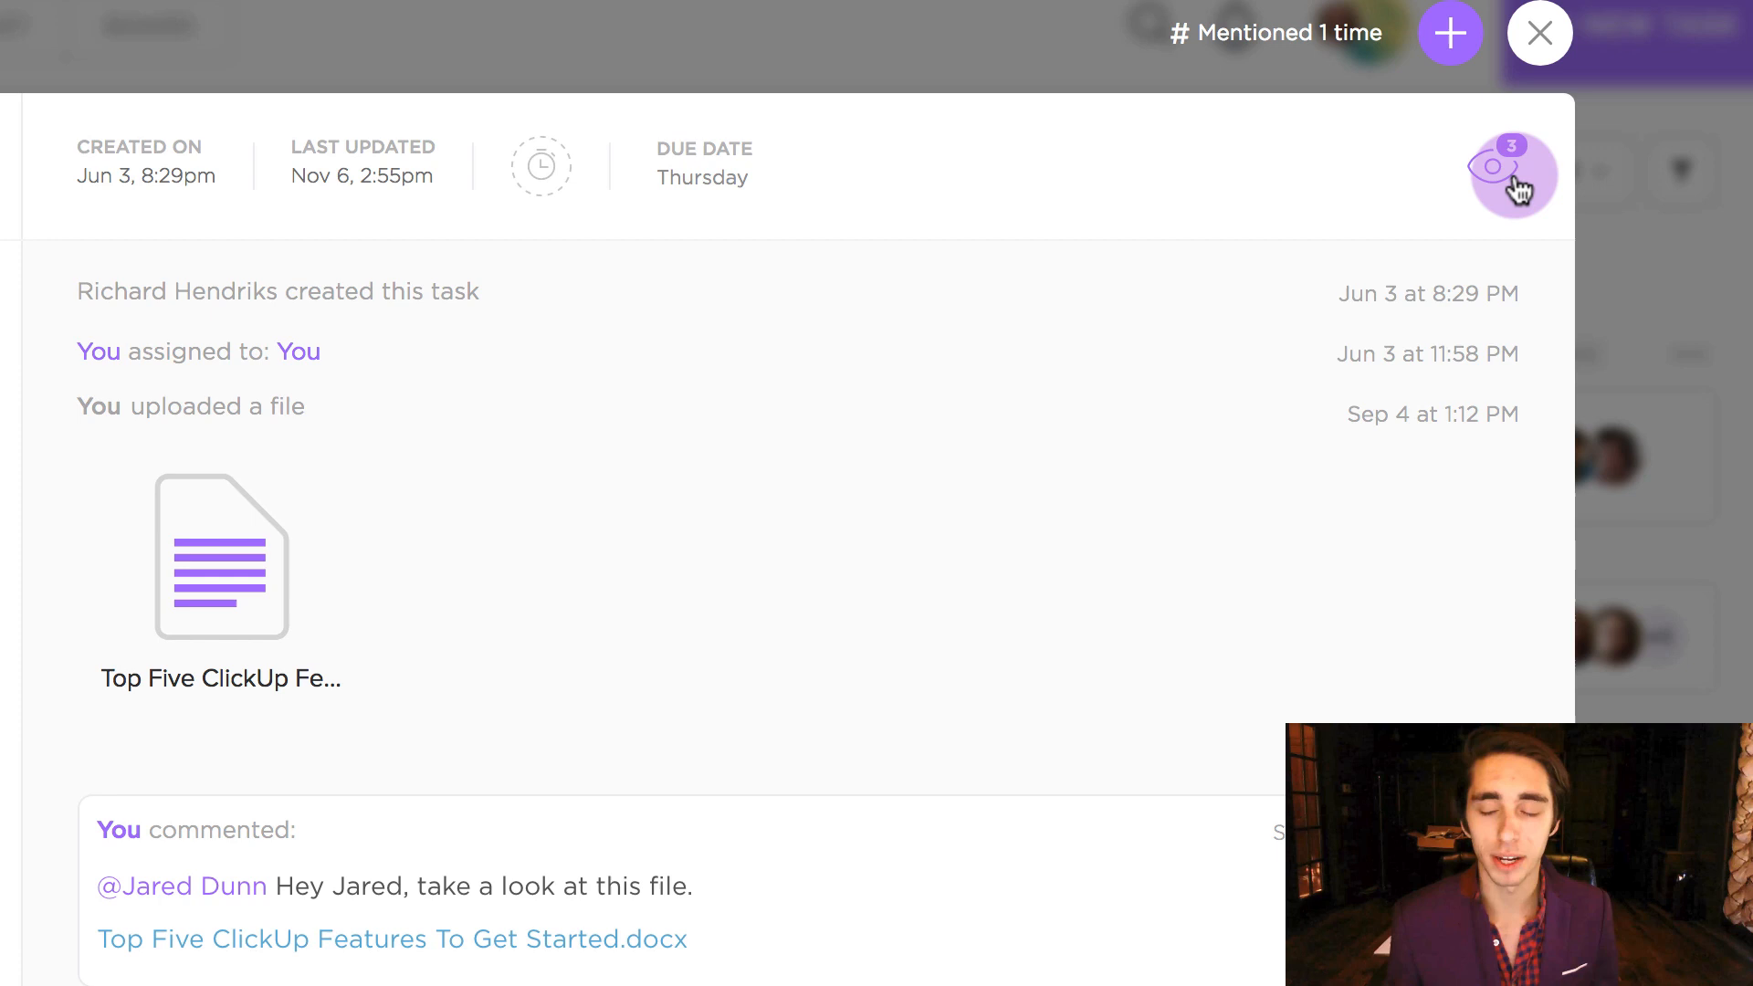
Step: Show the task's watcher list: Me, Big Head and Dinesh Chugtai
{"action": "left_click", "coordinate": [1512, 179]}
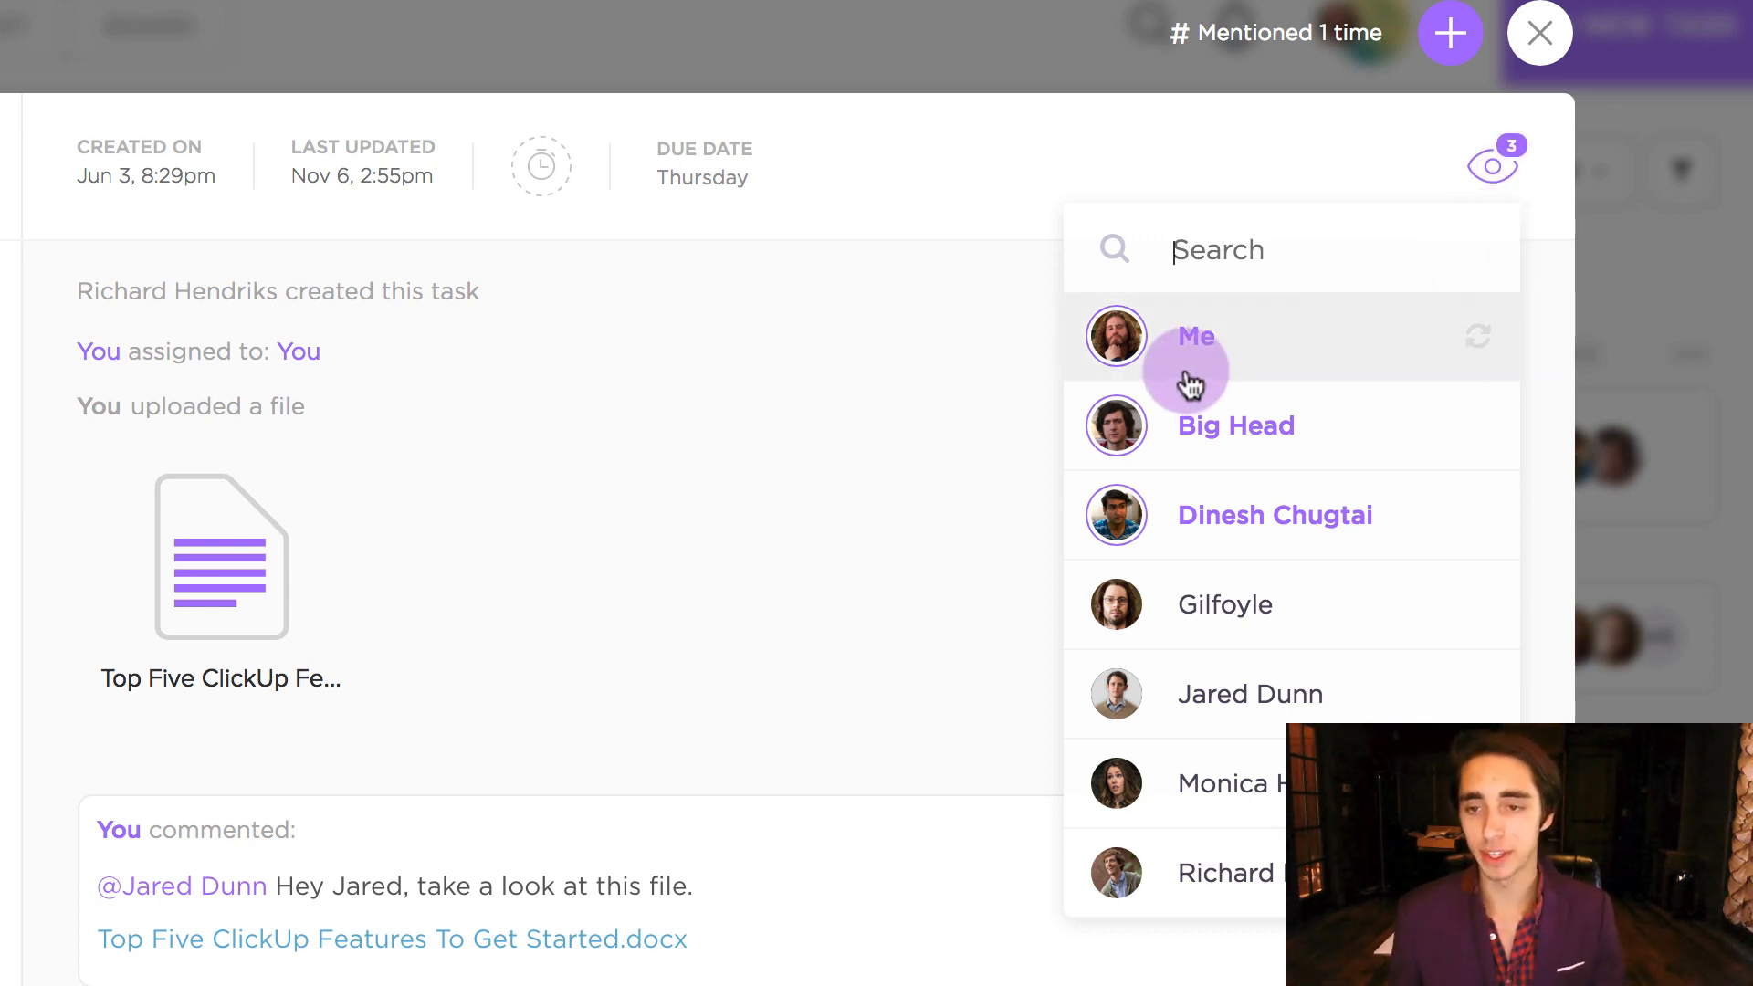
{"action": "mouse_move", "coordinate": [1135, 369]}
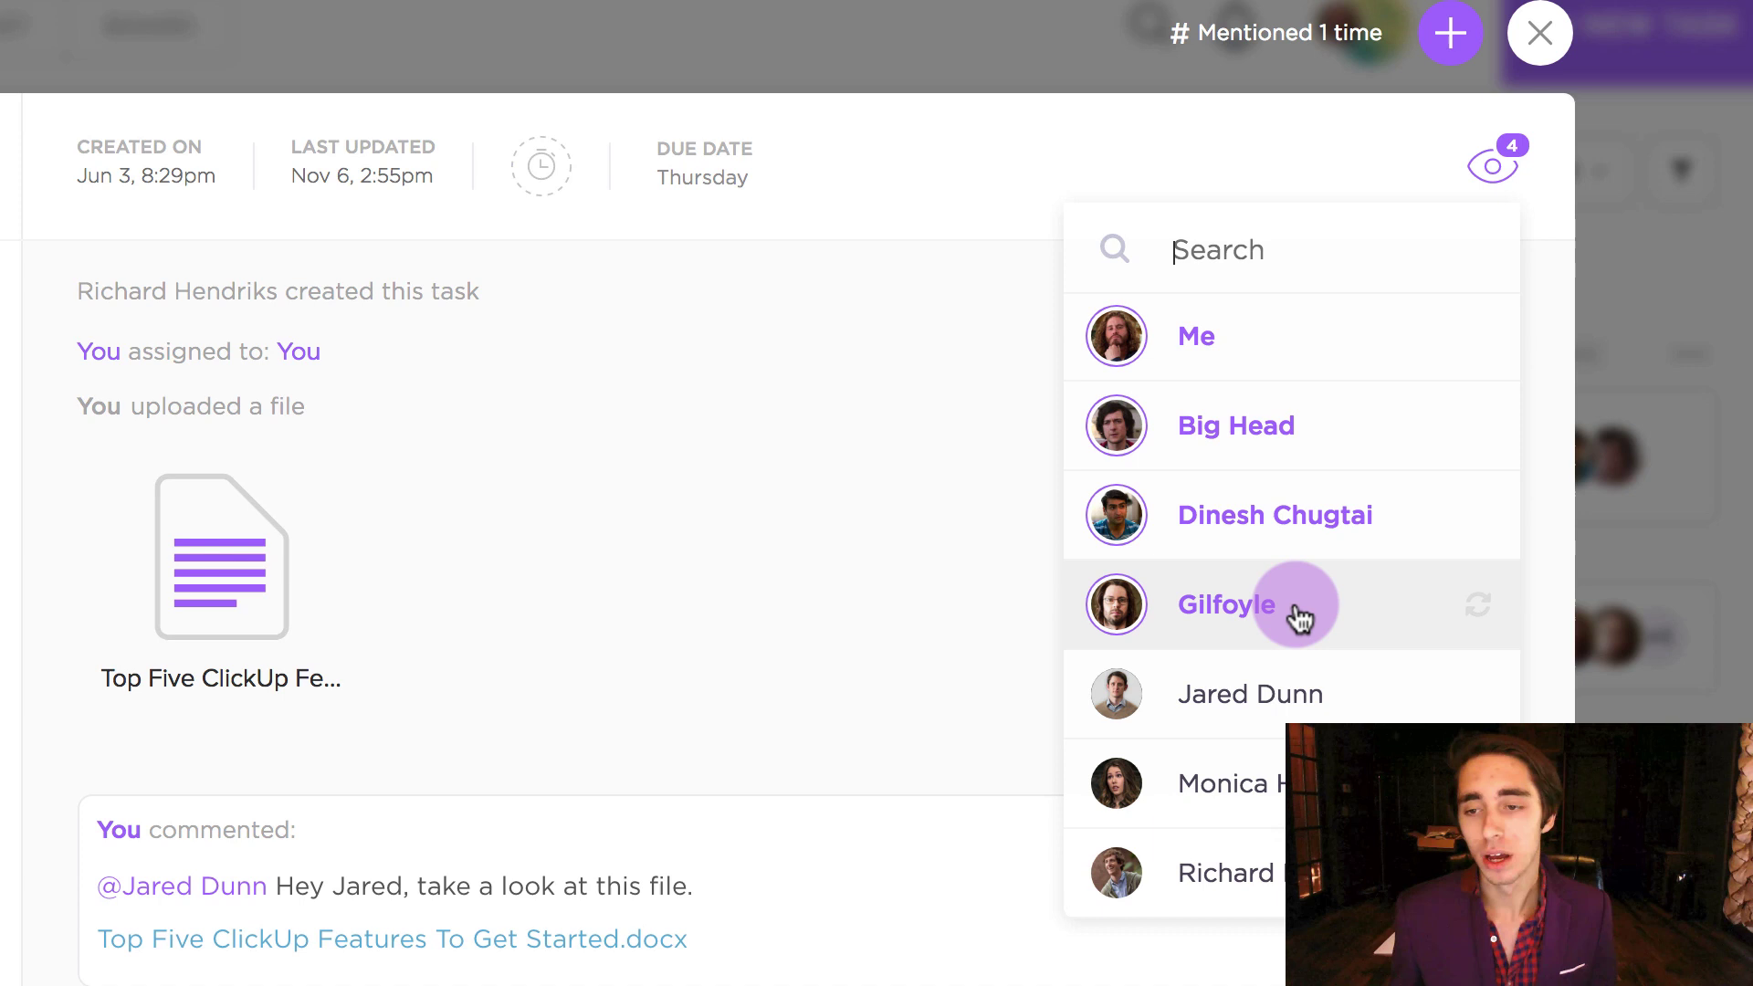
{"action": "mouse_move", "coordinate": [1434, 628]}
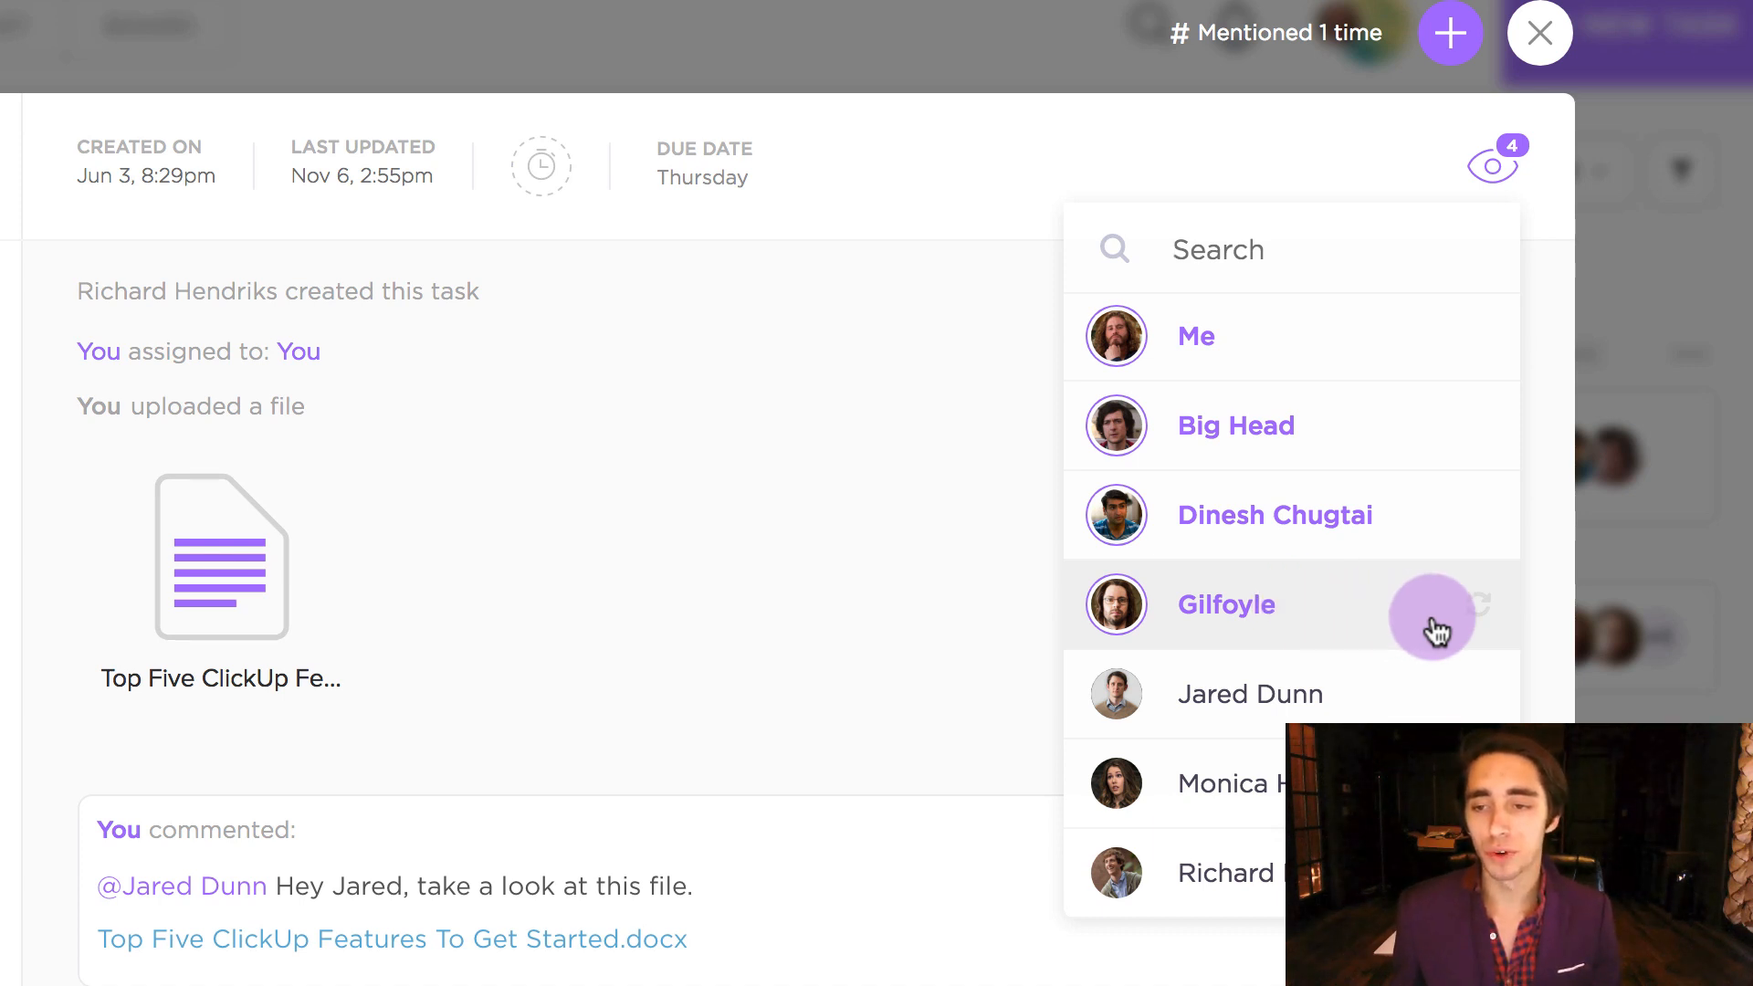
{"action": "mouse_move", "coordinate": [1484, 614]}
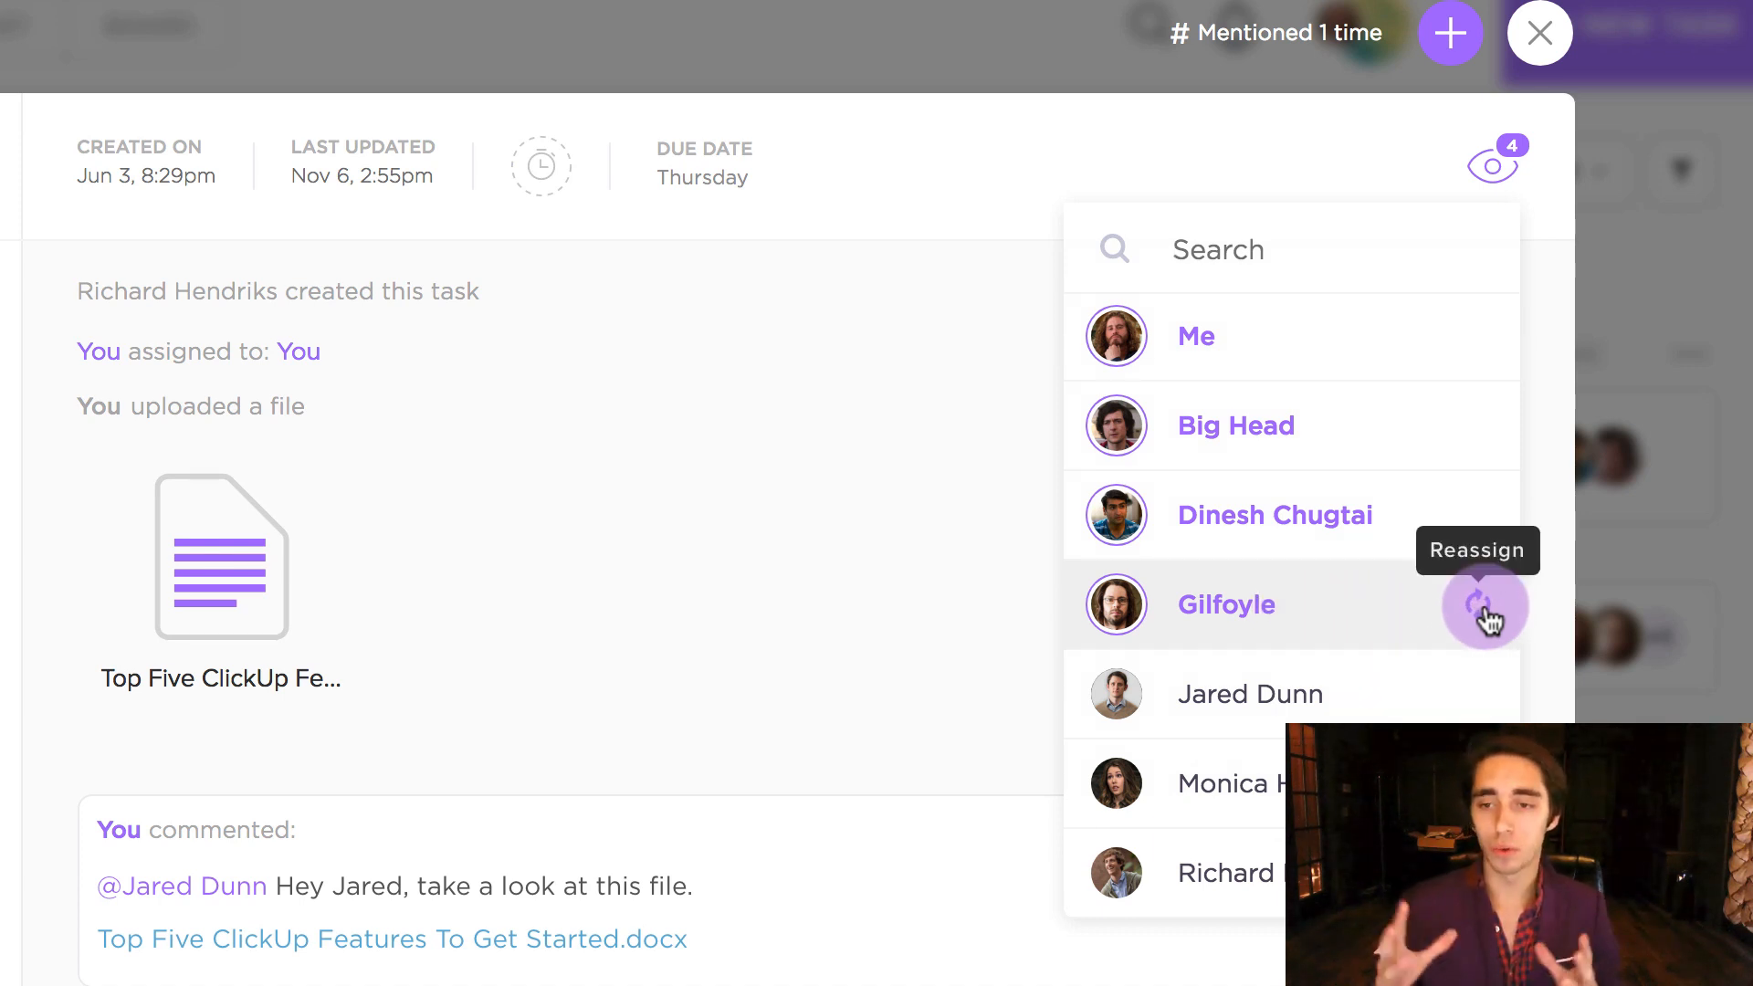
{"action": "mouse_move", "coordinate": [1393, 425]}
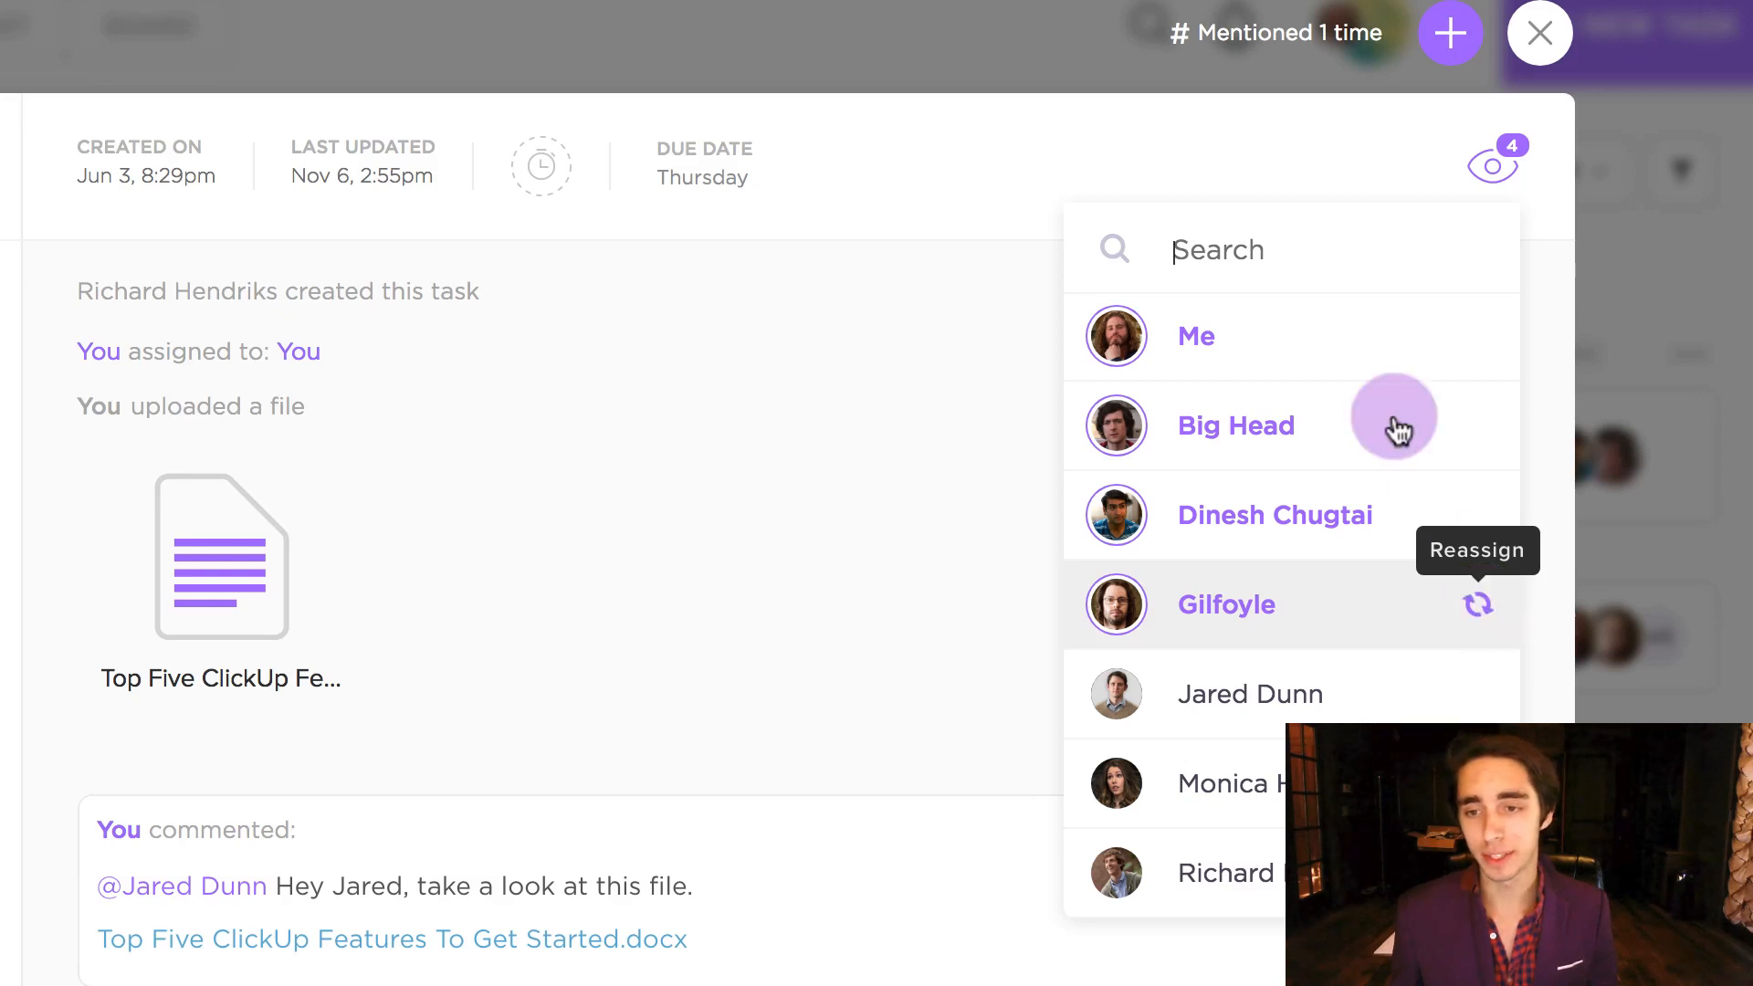
{"action": "mouse_move", "coordinate": [1275, 335]}
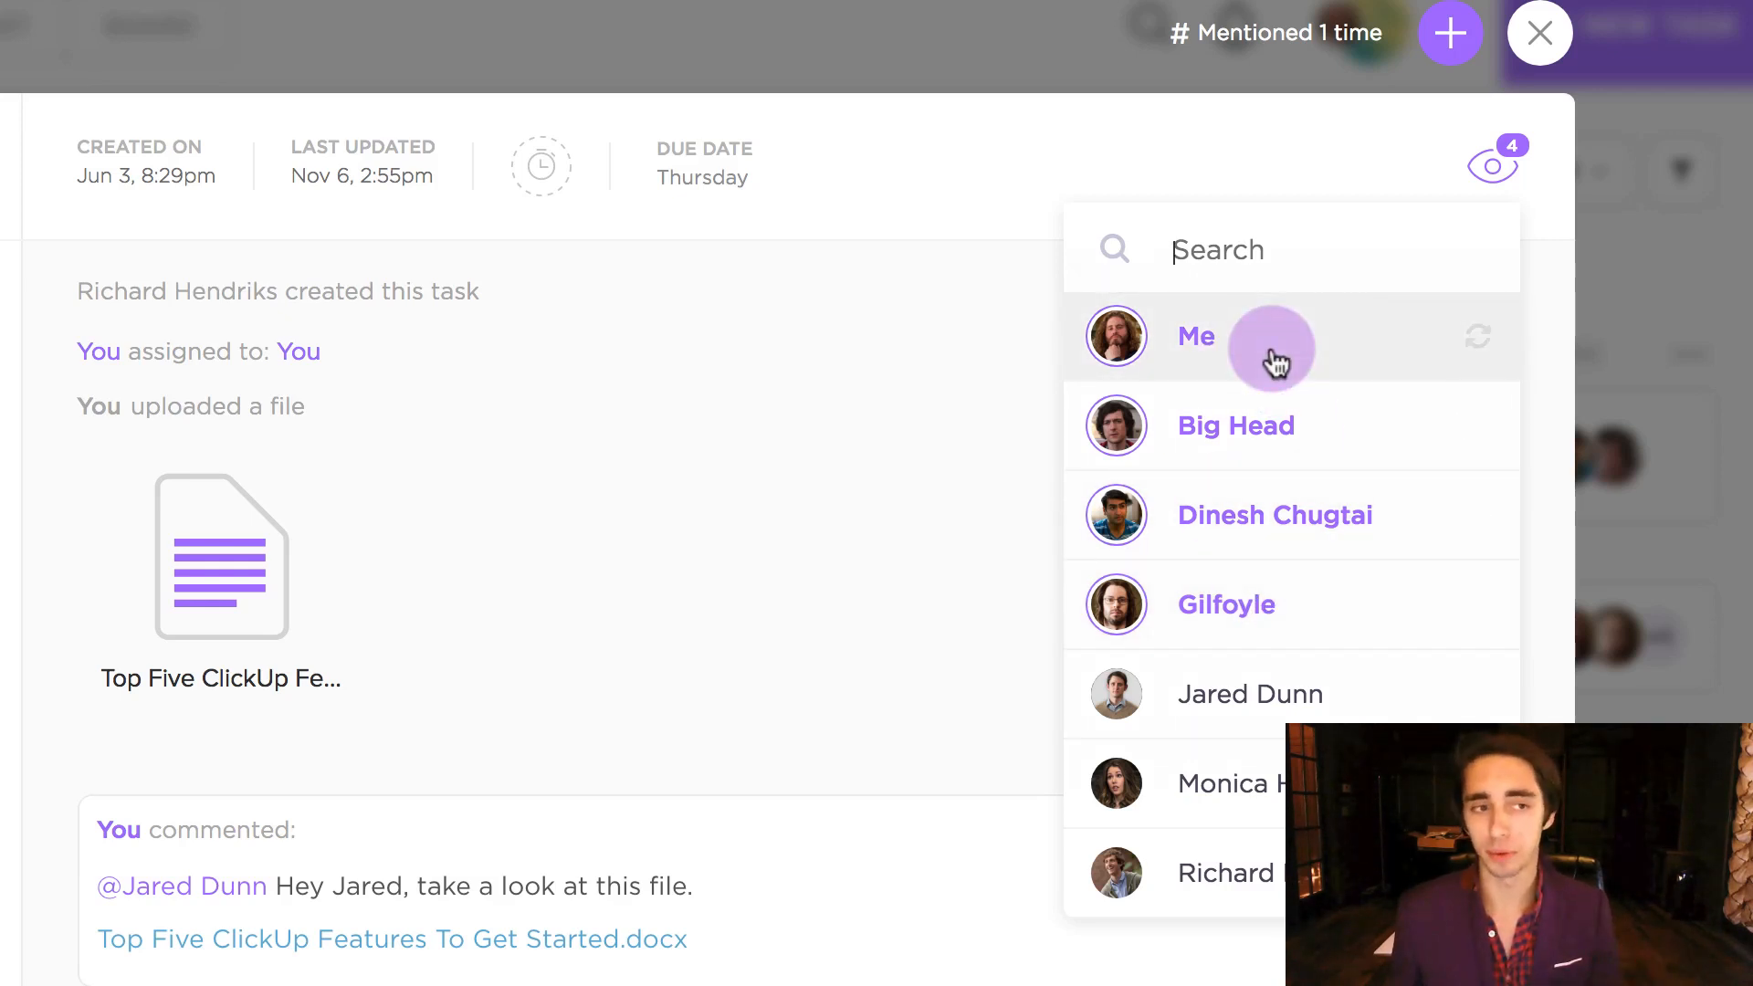
{"action": "mouse_move", "coordinate": [1475, 528]}
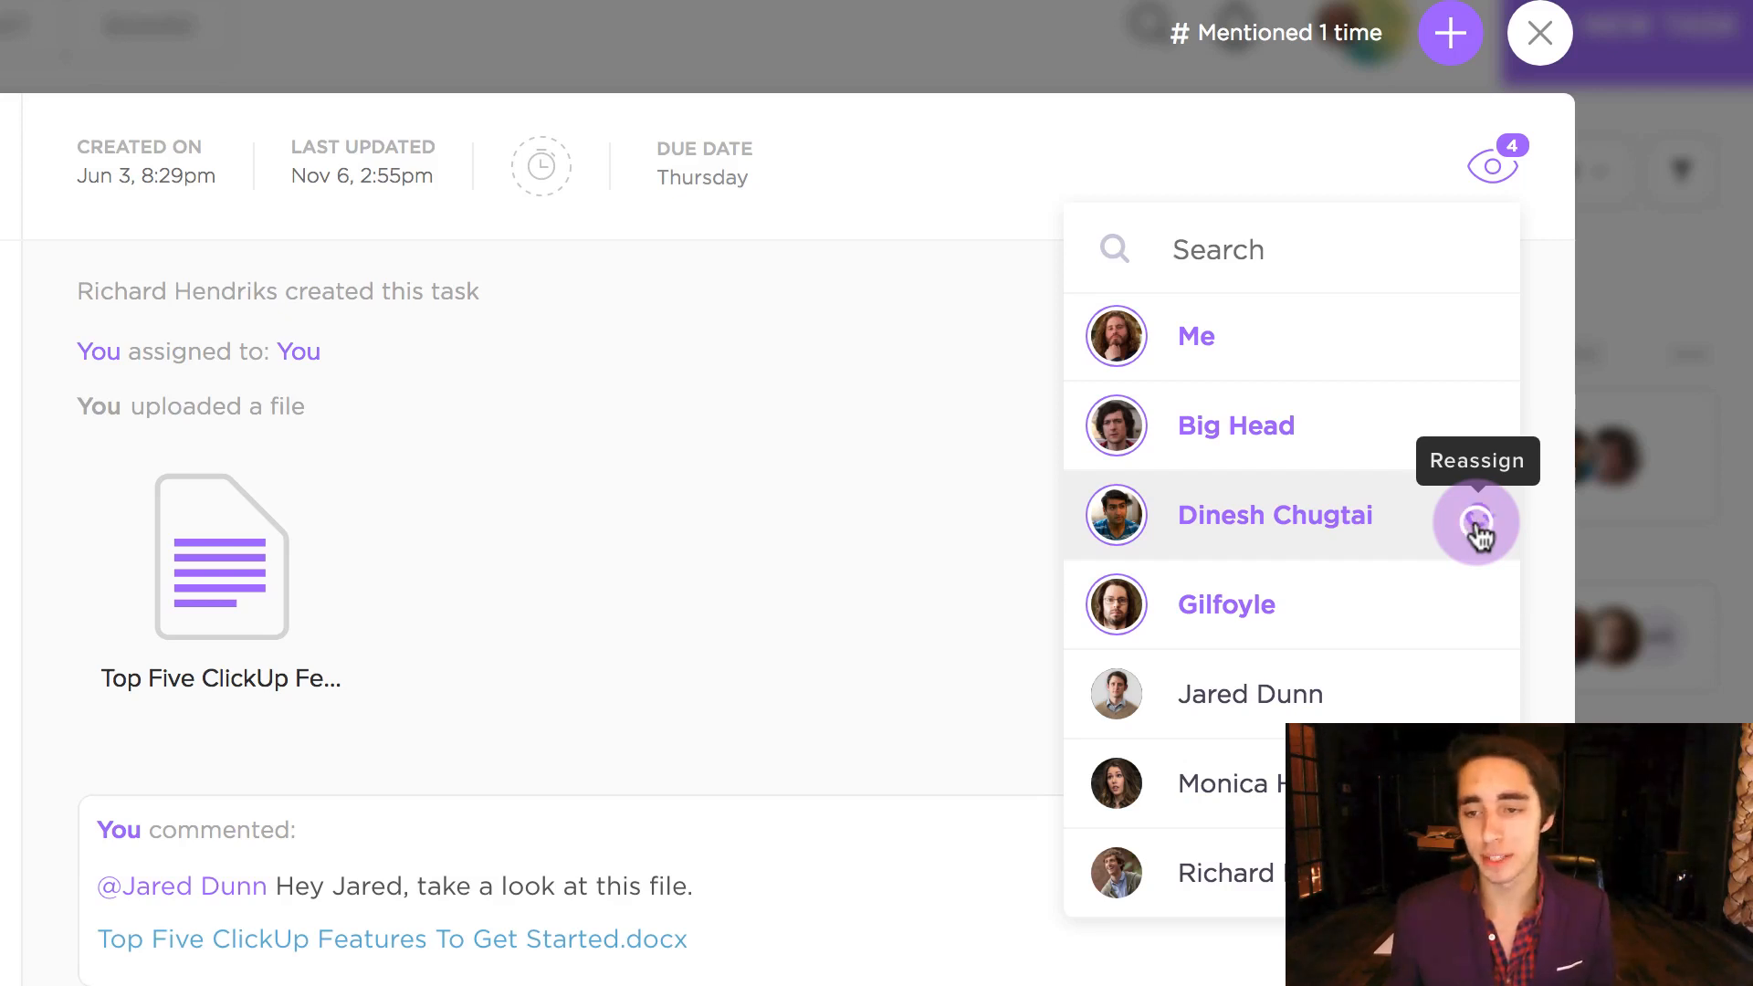
Step: Reassign watching to Dinesh Chugtai, then review and toggle his watcher entry
{"action": "left_click", "coordinate": [1475, 523]}
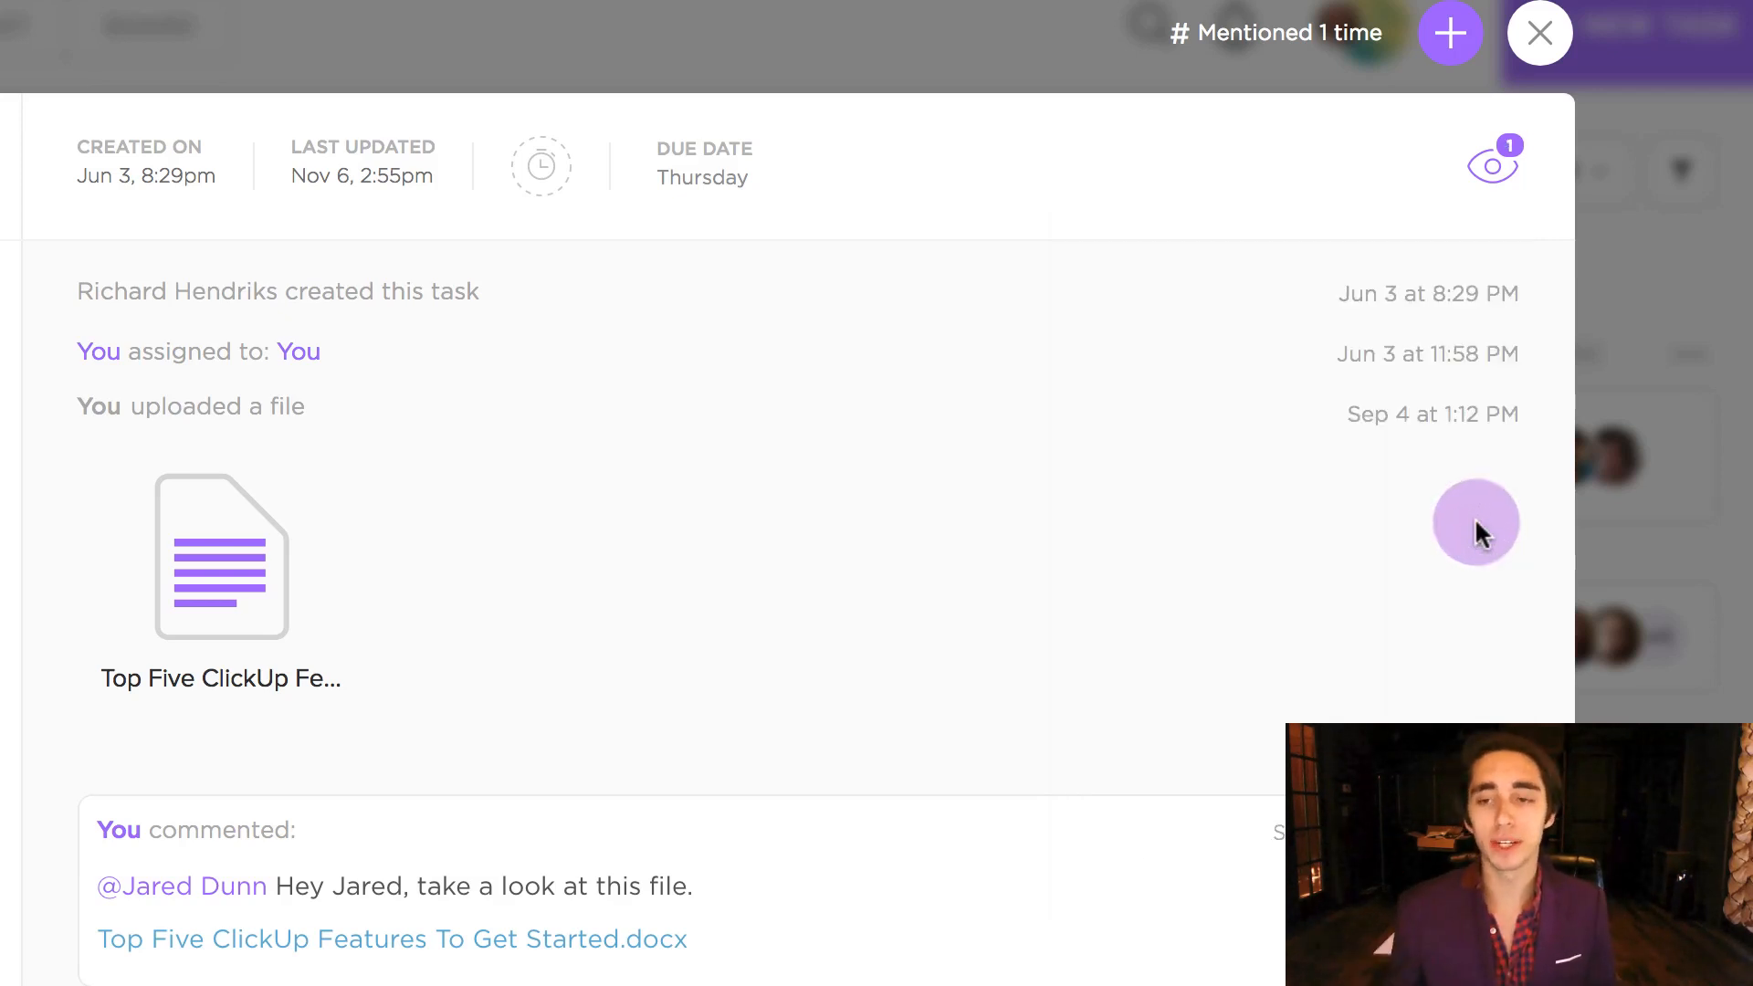
{"action": "left_click", "coordinate": [1477, 163]}
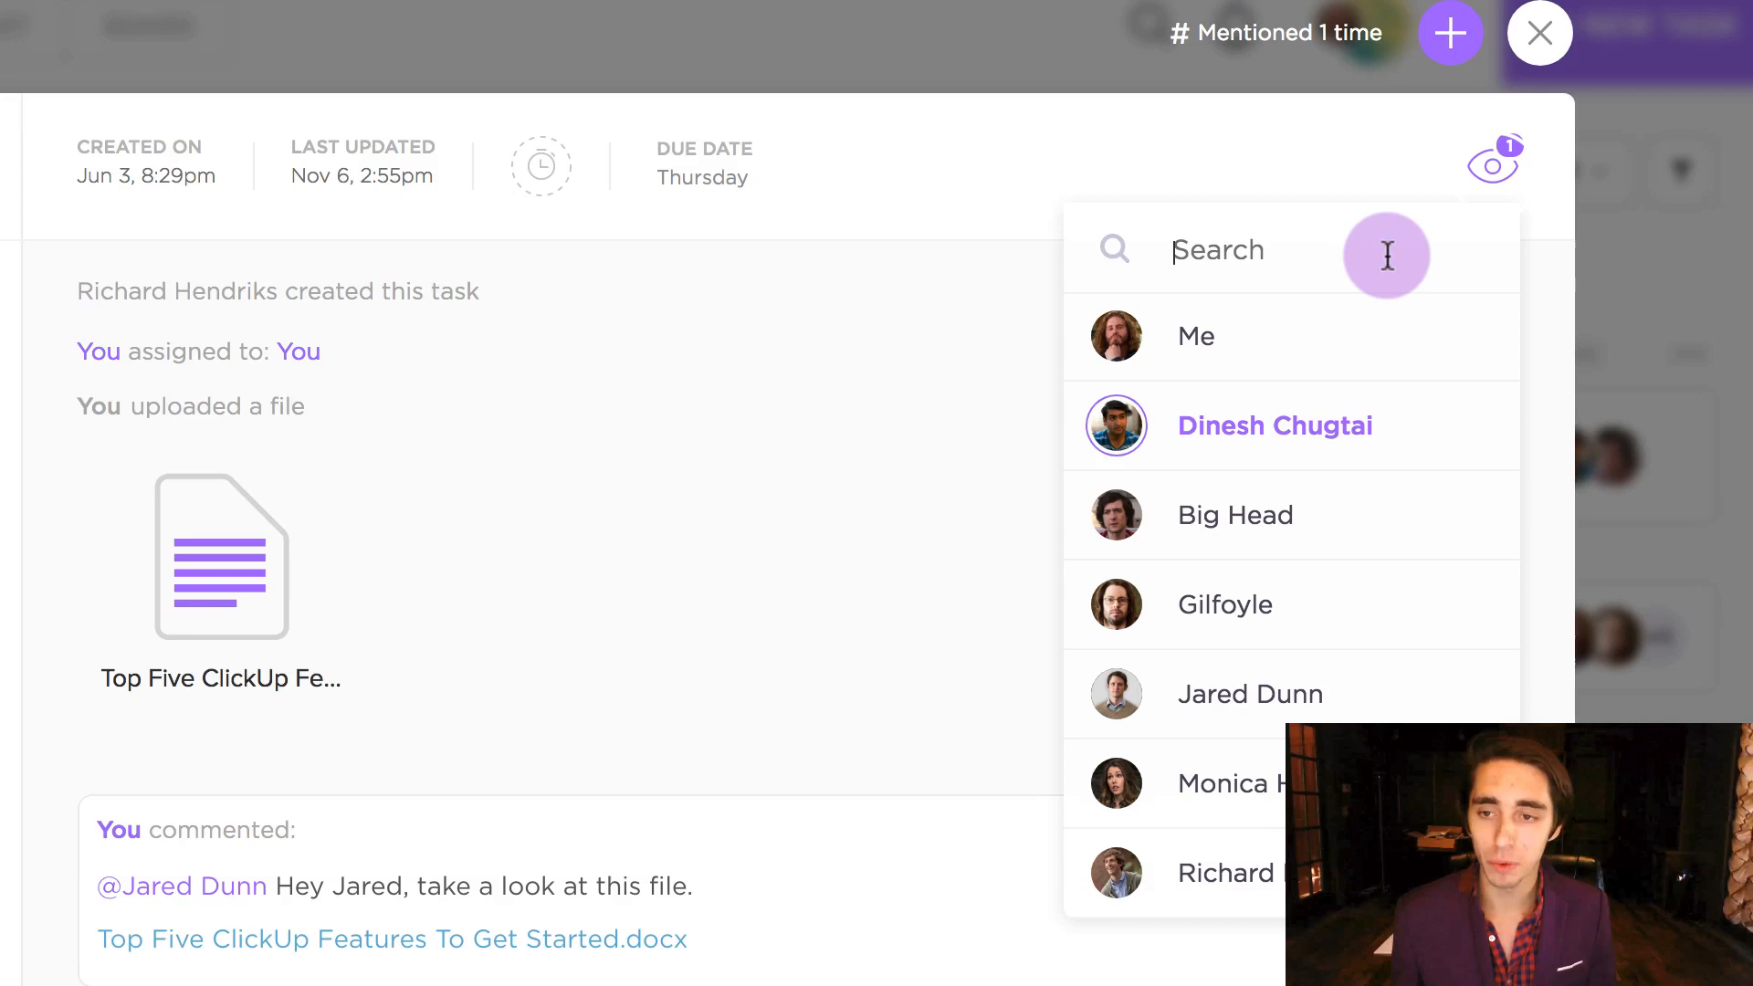
{"action": "mouse_move", "coordinate": [1240, 403]}
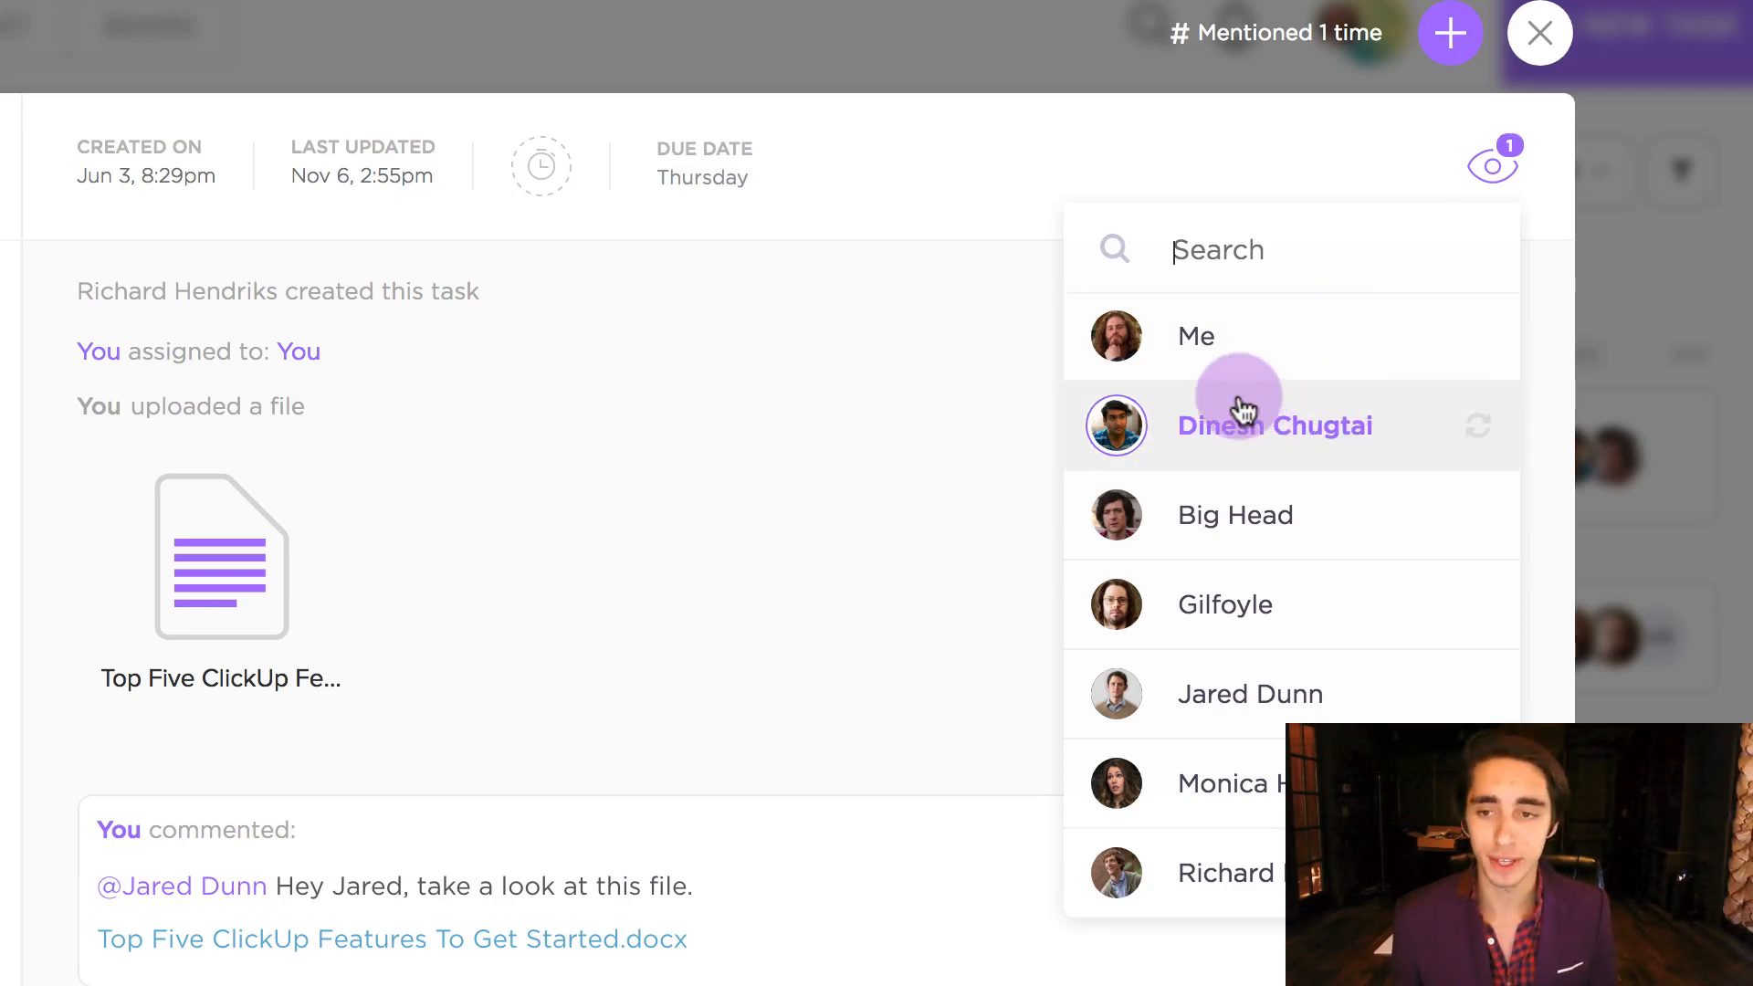
{"action": "left_click", "coordinate": [1235, 515]}
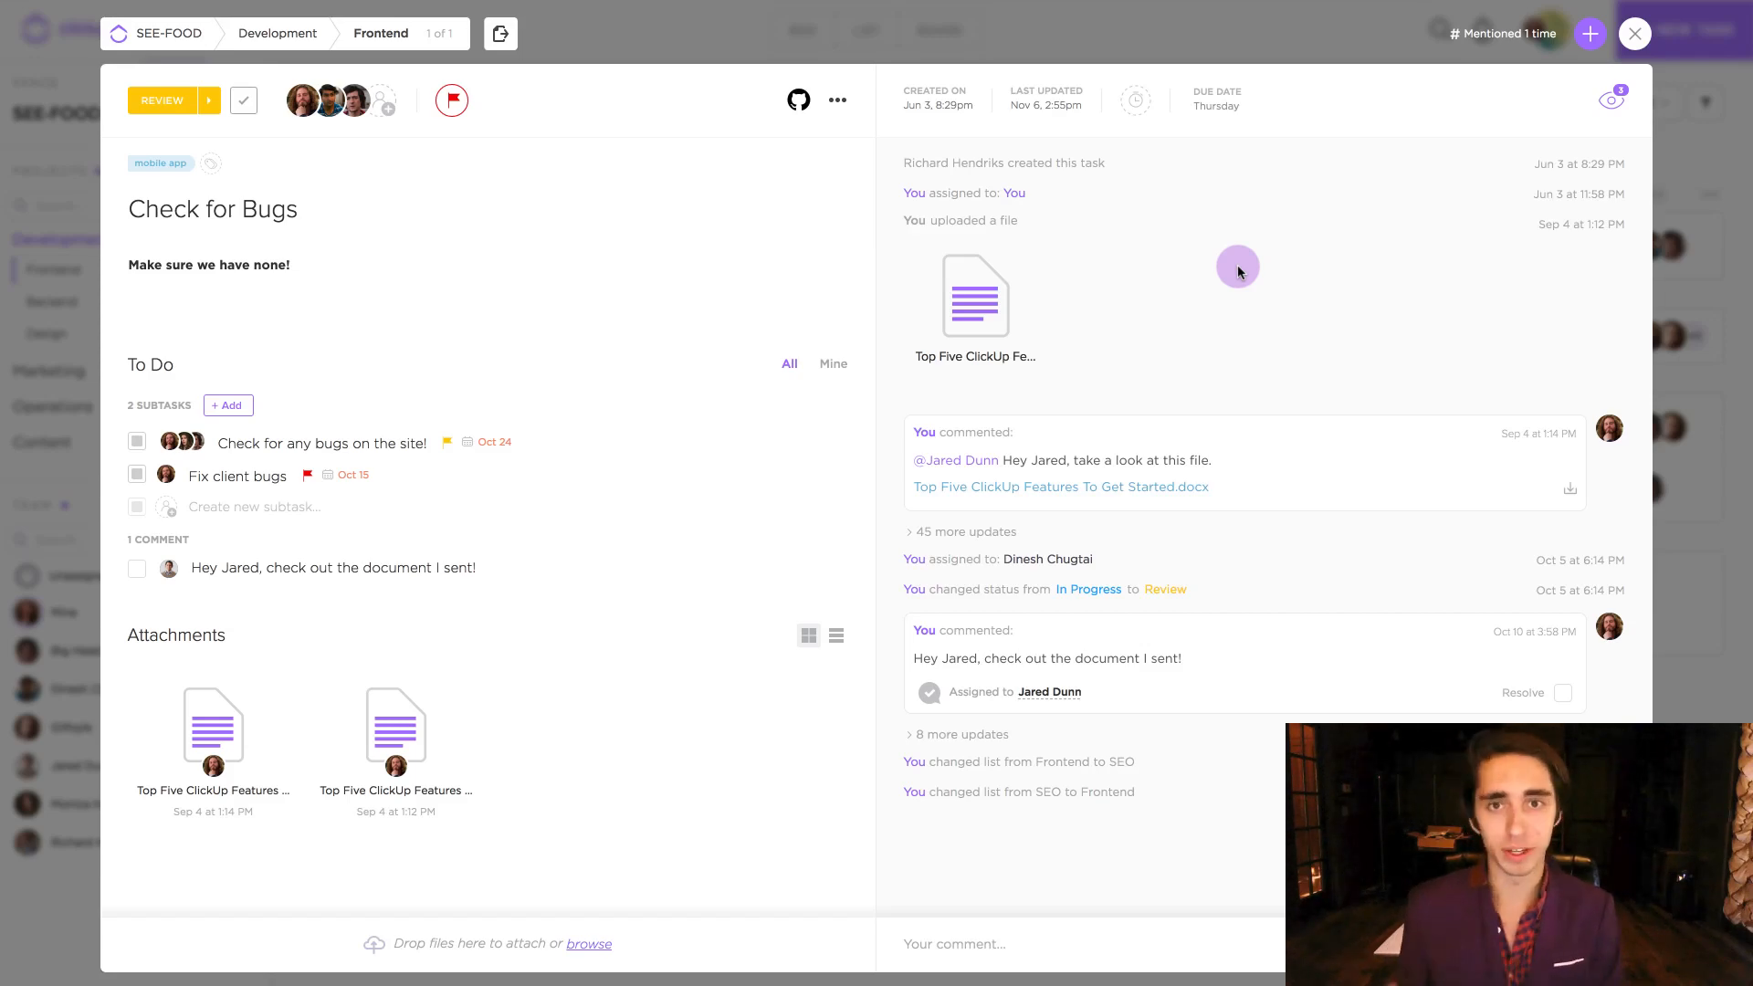
Step: Close the Check for Bugs task to return to the Development list
{"action": "left_click", "coordinate": [1634, 33]}
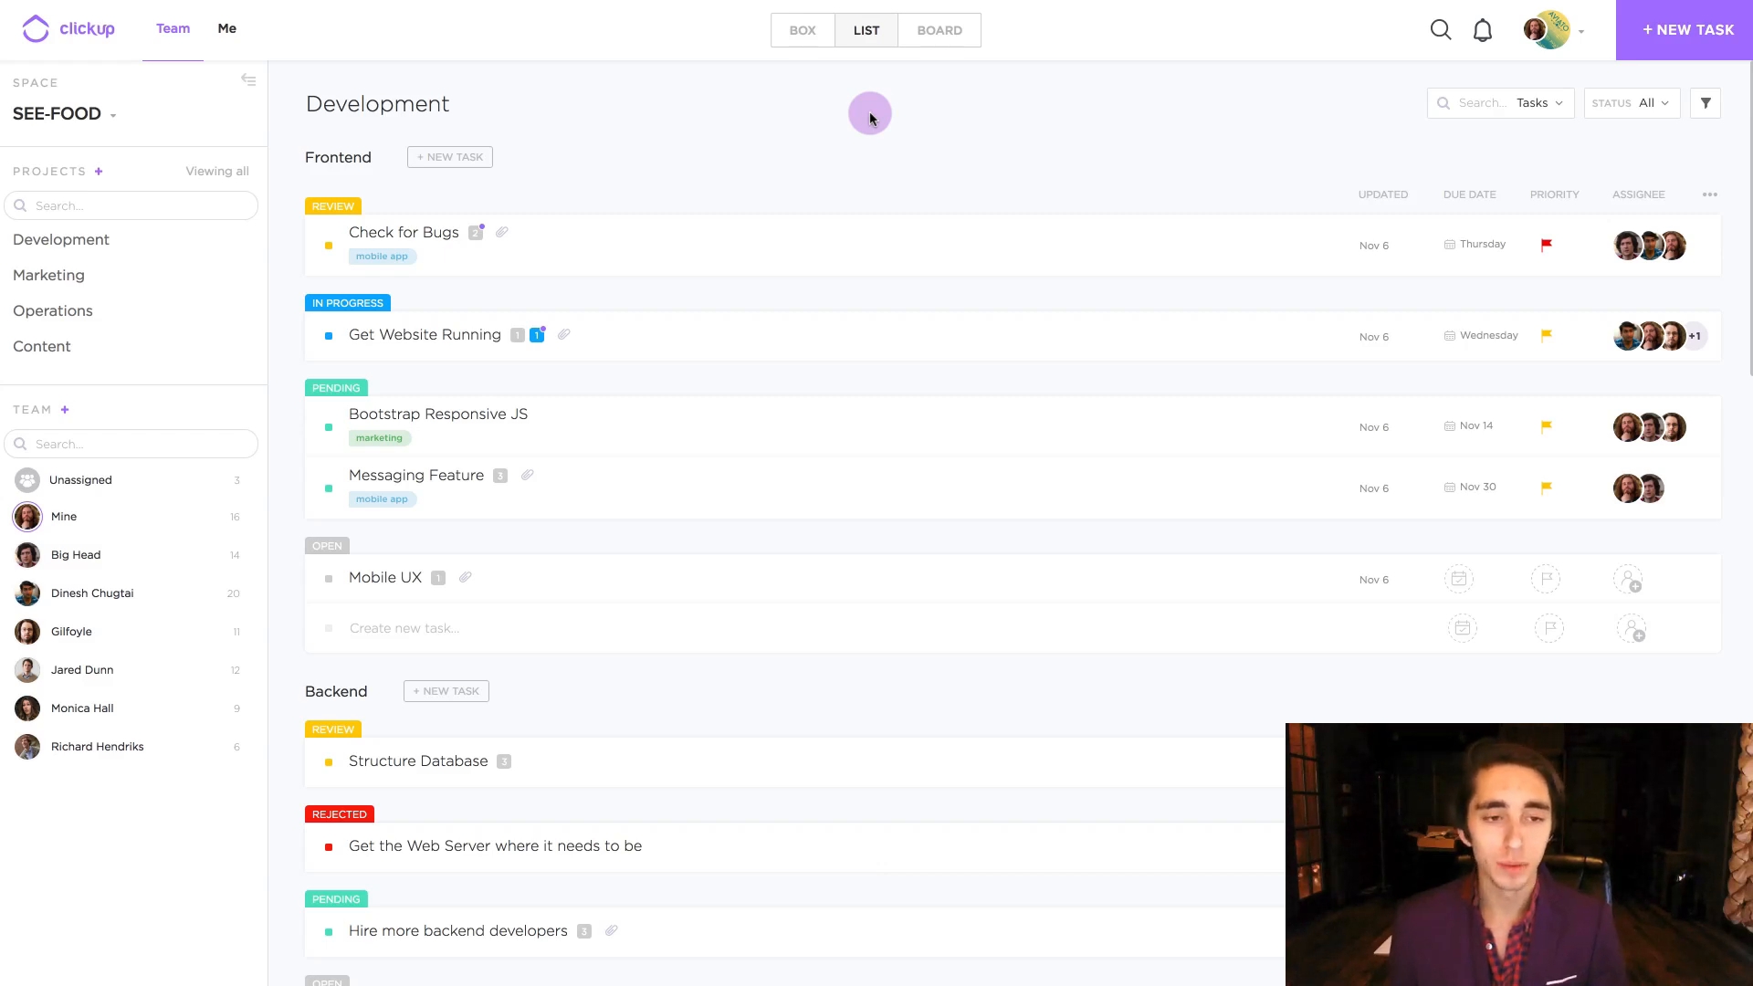
{"action": "mouse_move", "coordinate": [568, 244]}
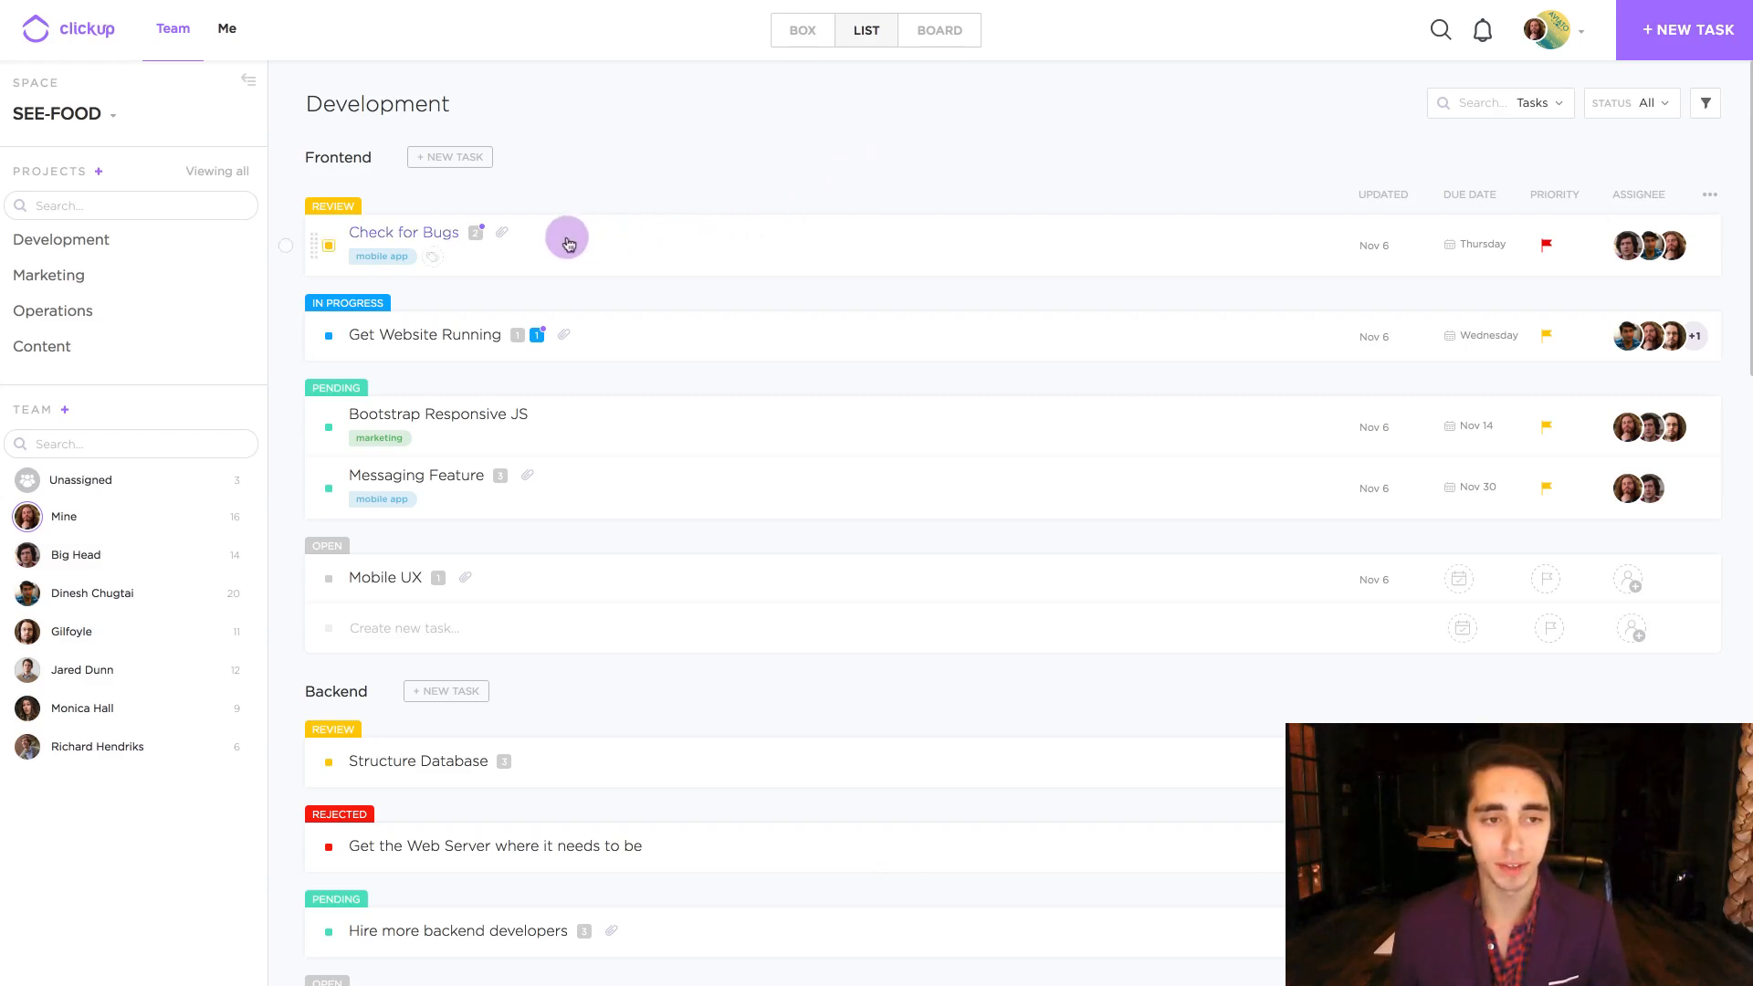
{"action": "mouse_move", "coordinate": [286, 213]}
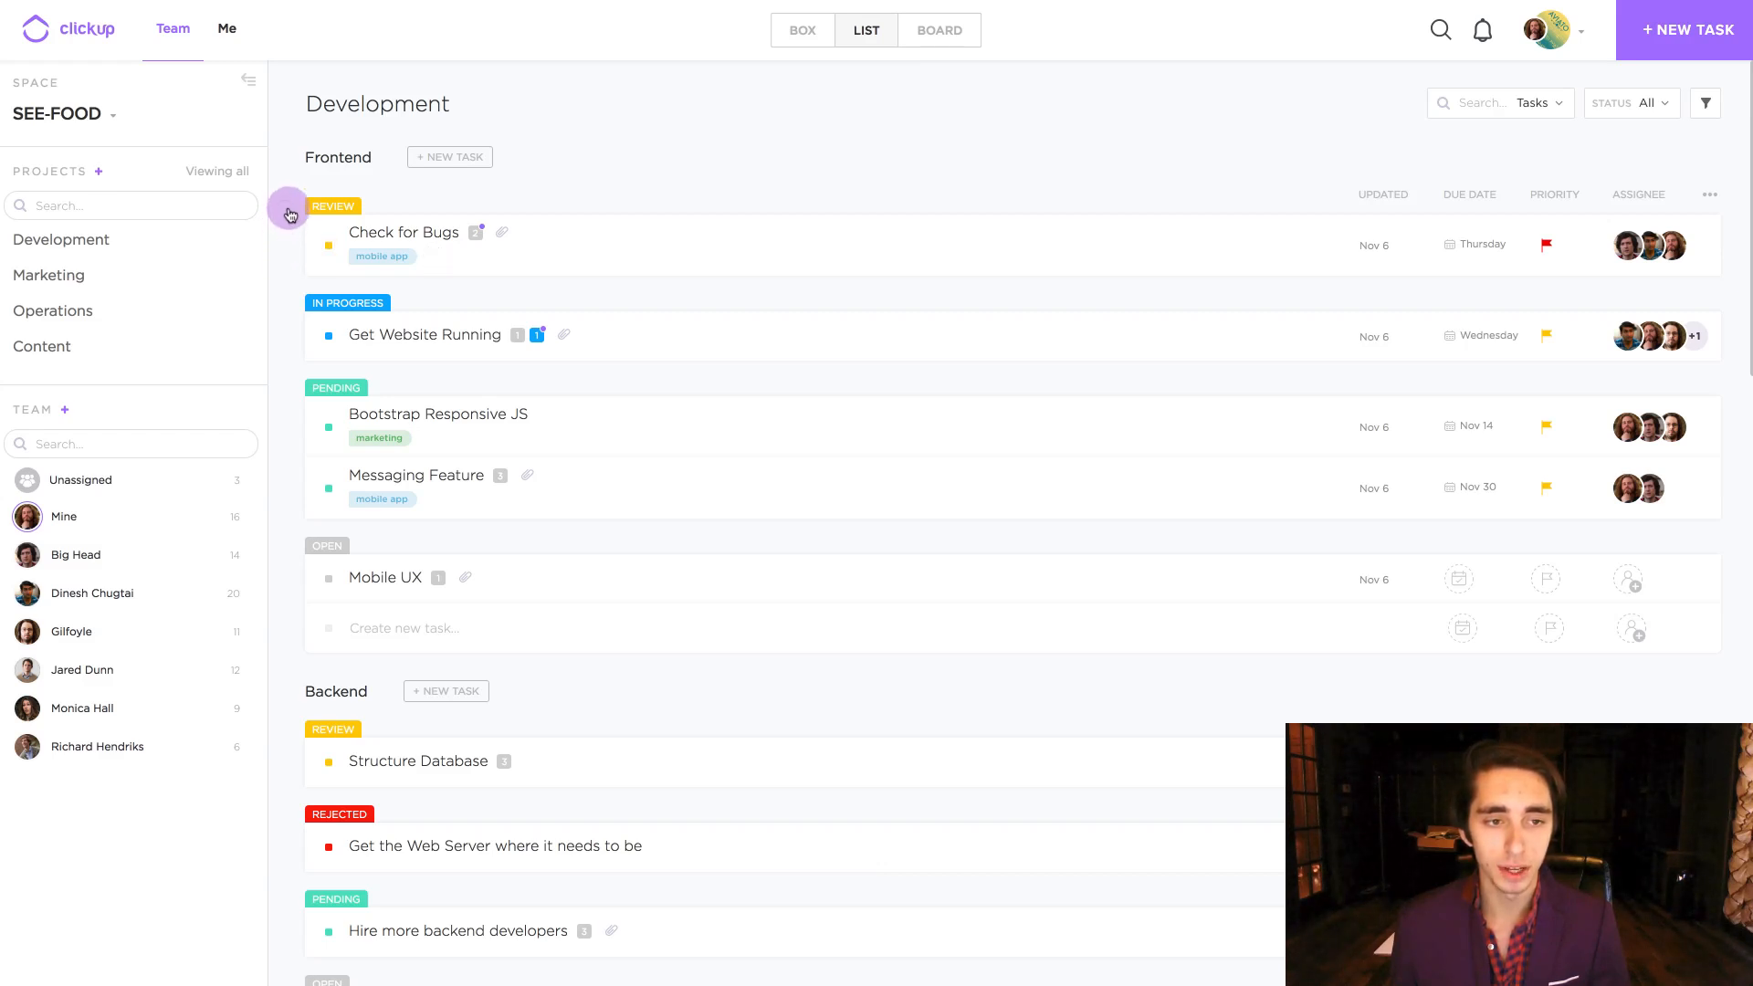
{"action": "mouse_move", "coordinate": [290, 166]}
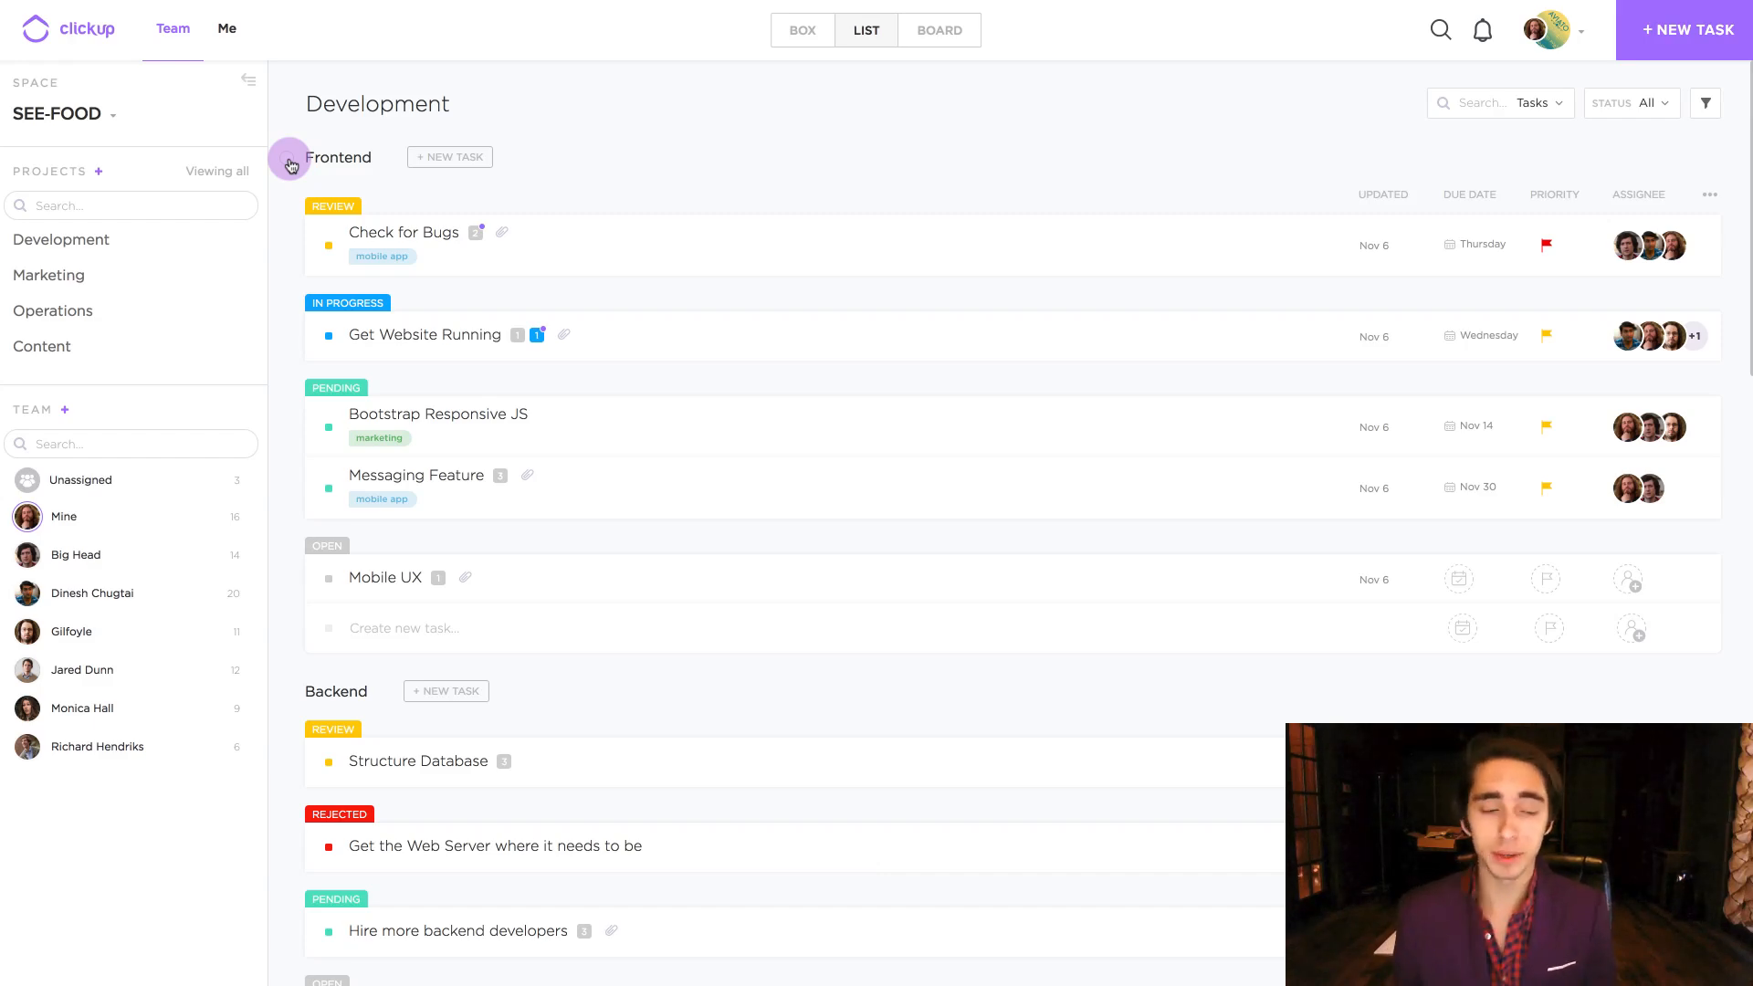
Step: Select all five Frontend tasks and choose watchers from the multitask toolbar
{"action": "left_click", "coordinate": [289, 156]}
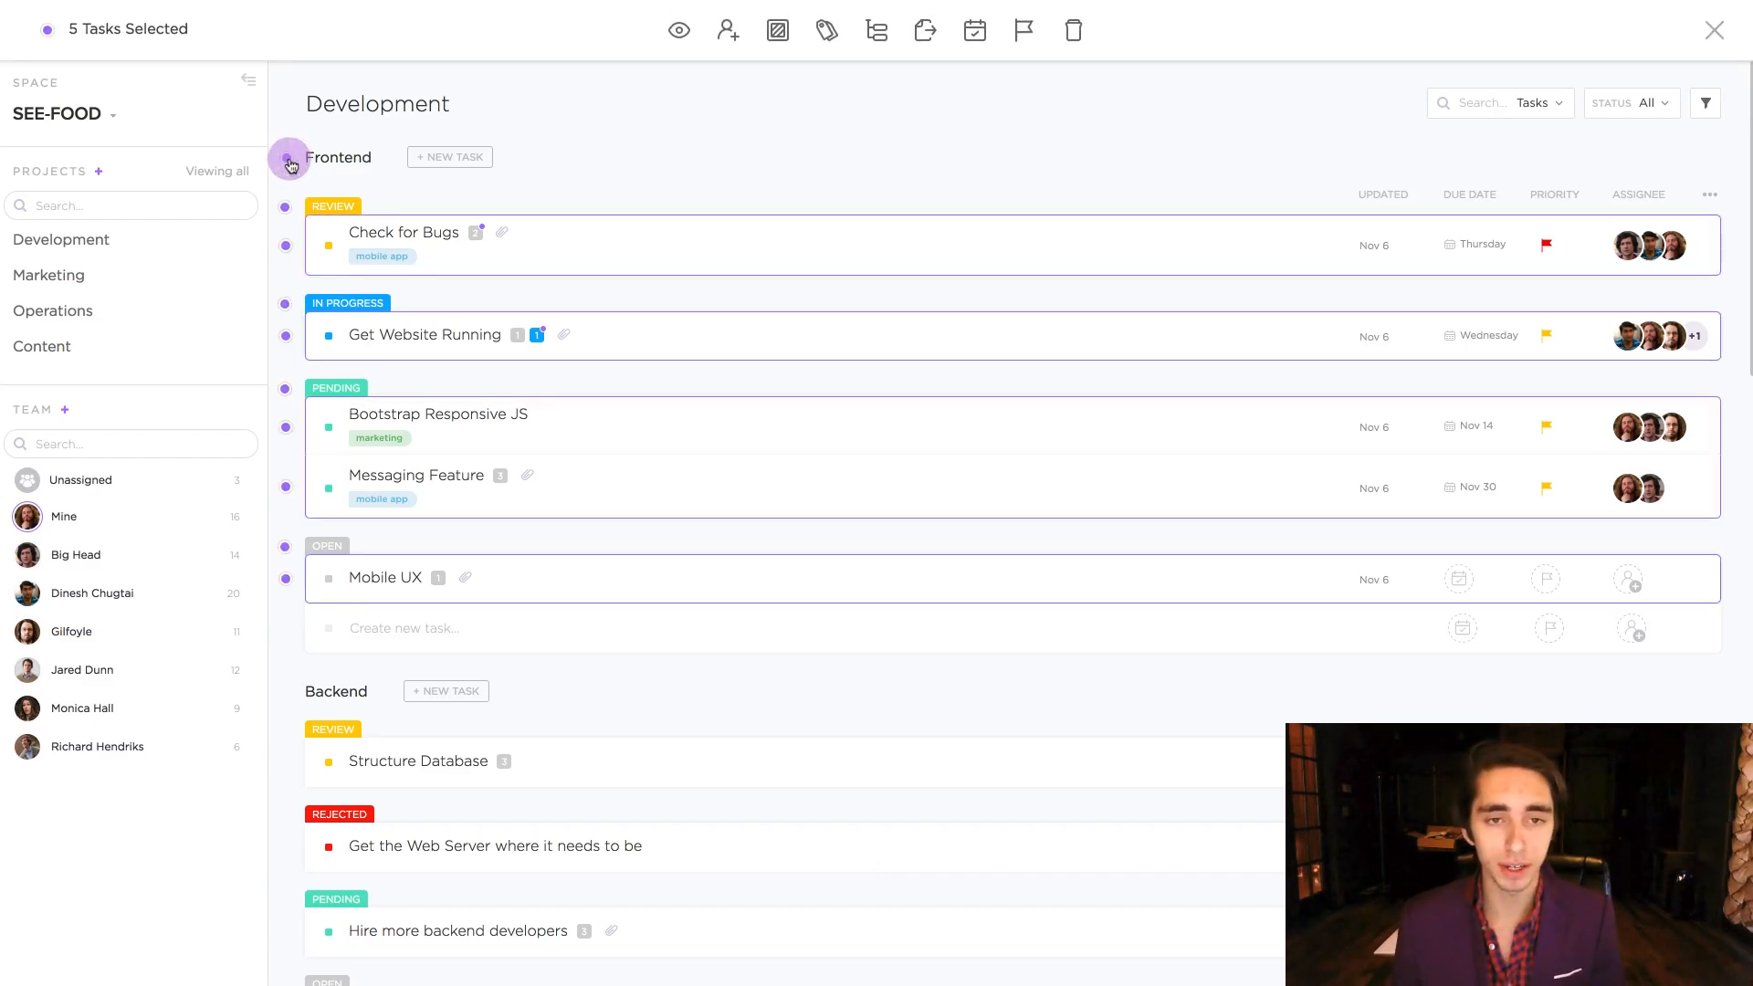
{"action": "mouse_move", "coordinate": [678, 30]}
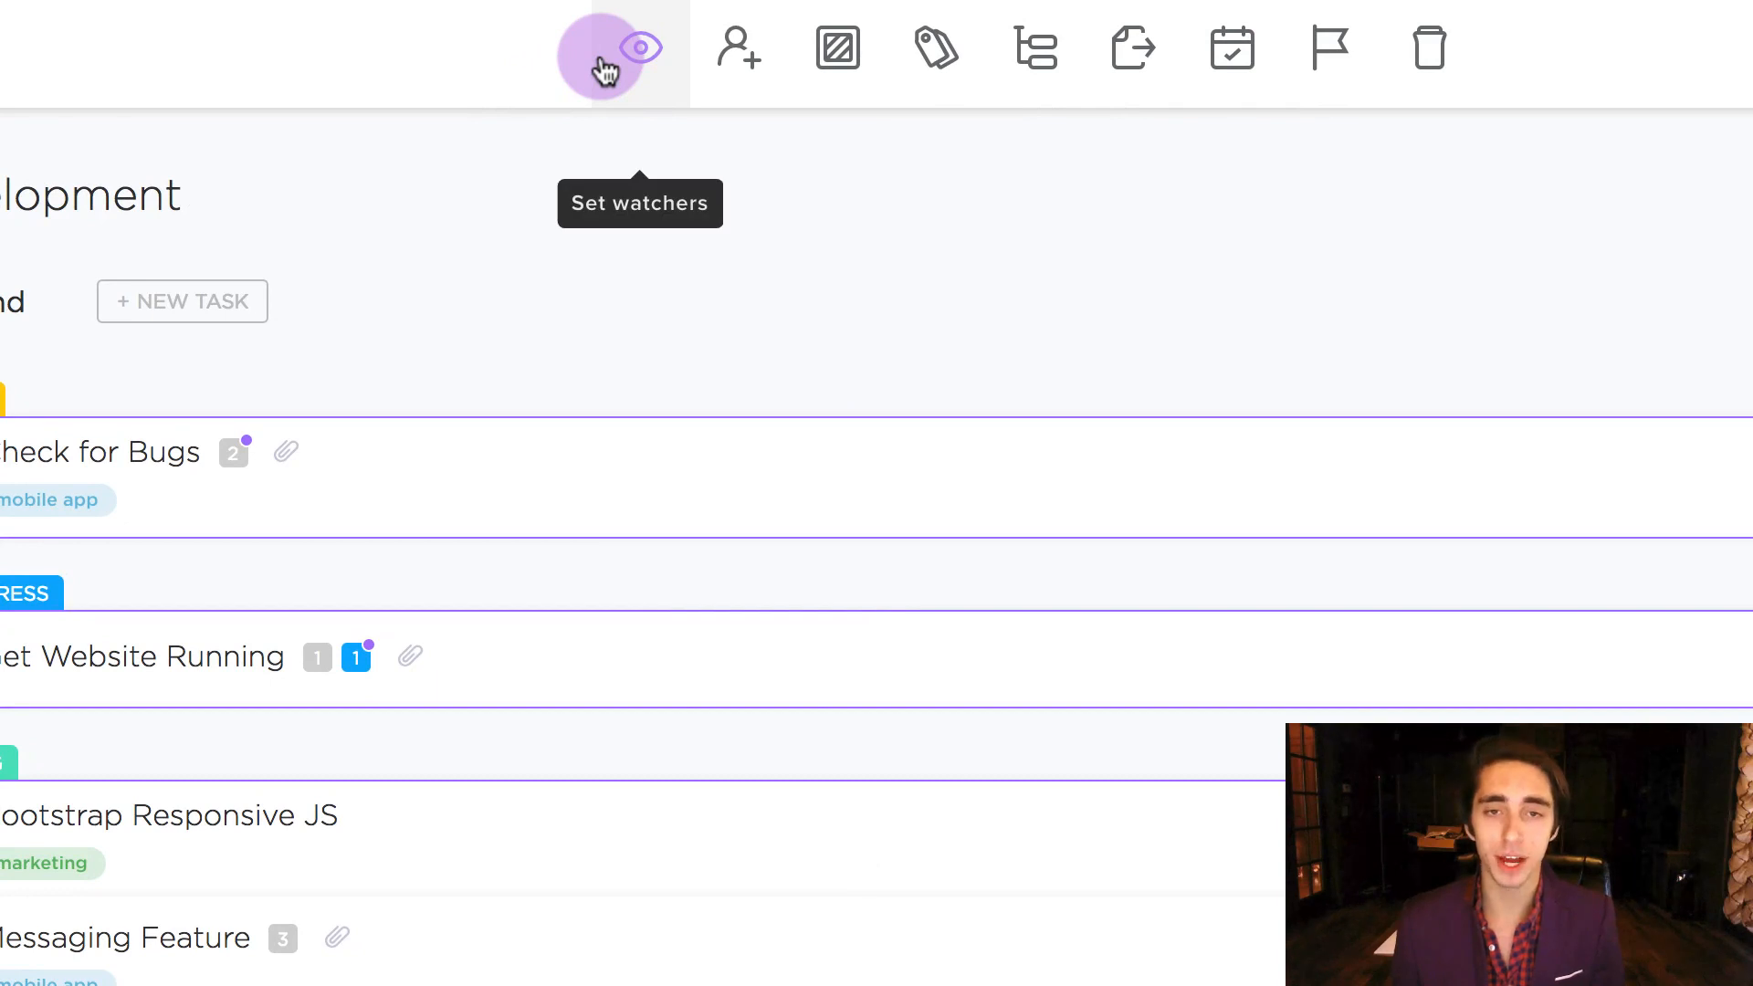
{"action": "left_click", "coordinate": [638, 48]}
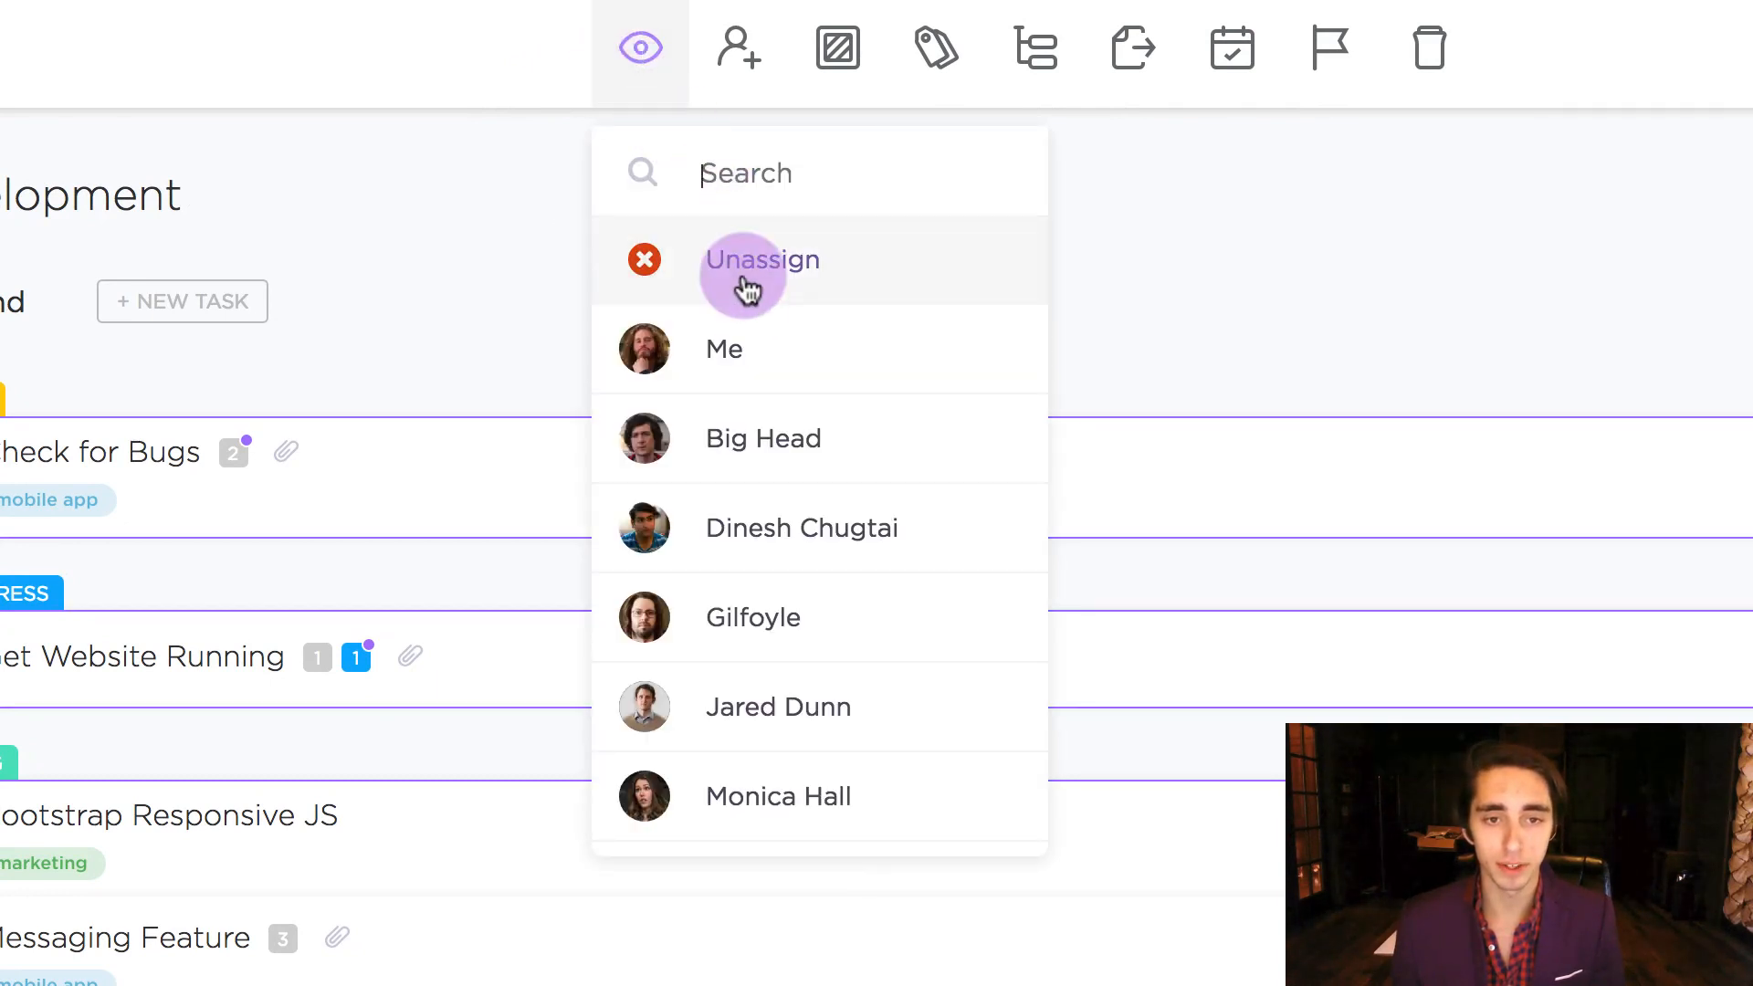
{"action": "left_click", "coordinate": [761, 259]}
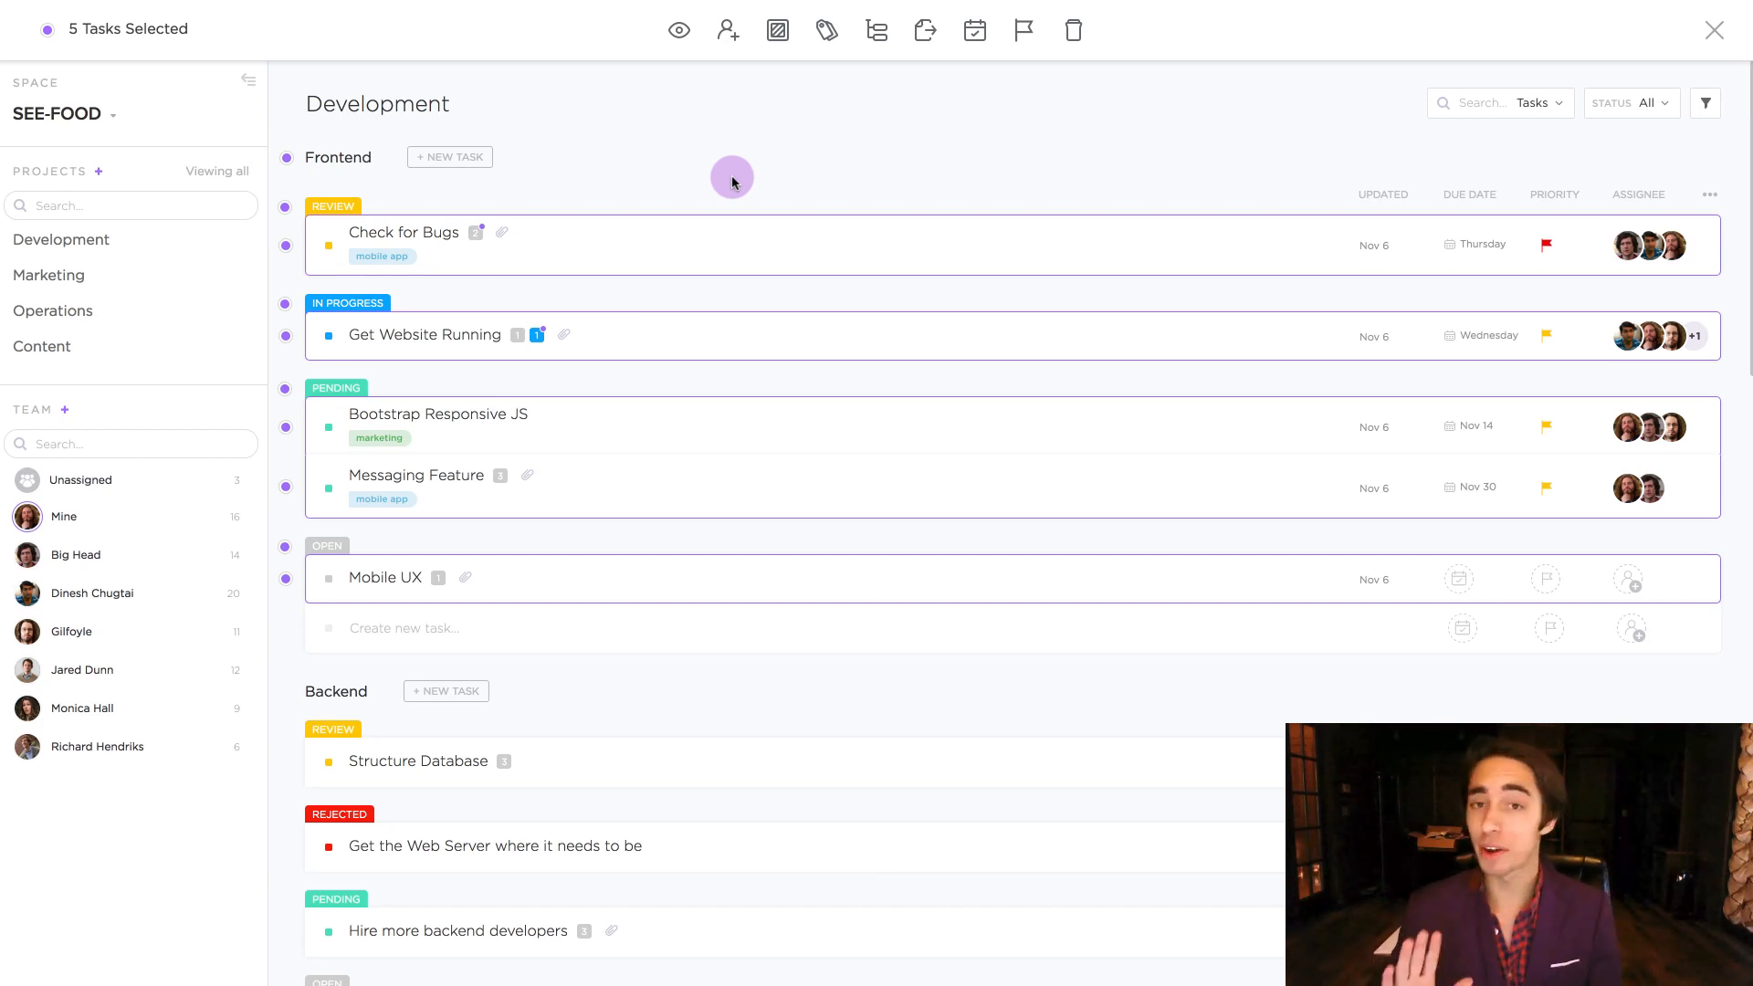
{"action": "scroll", "scroll_direction": "down", "scroll_amount": 3}
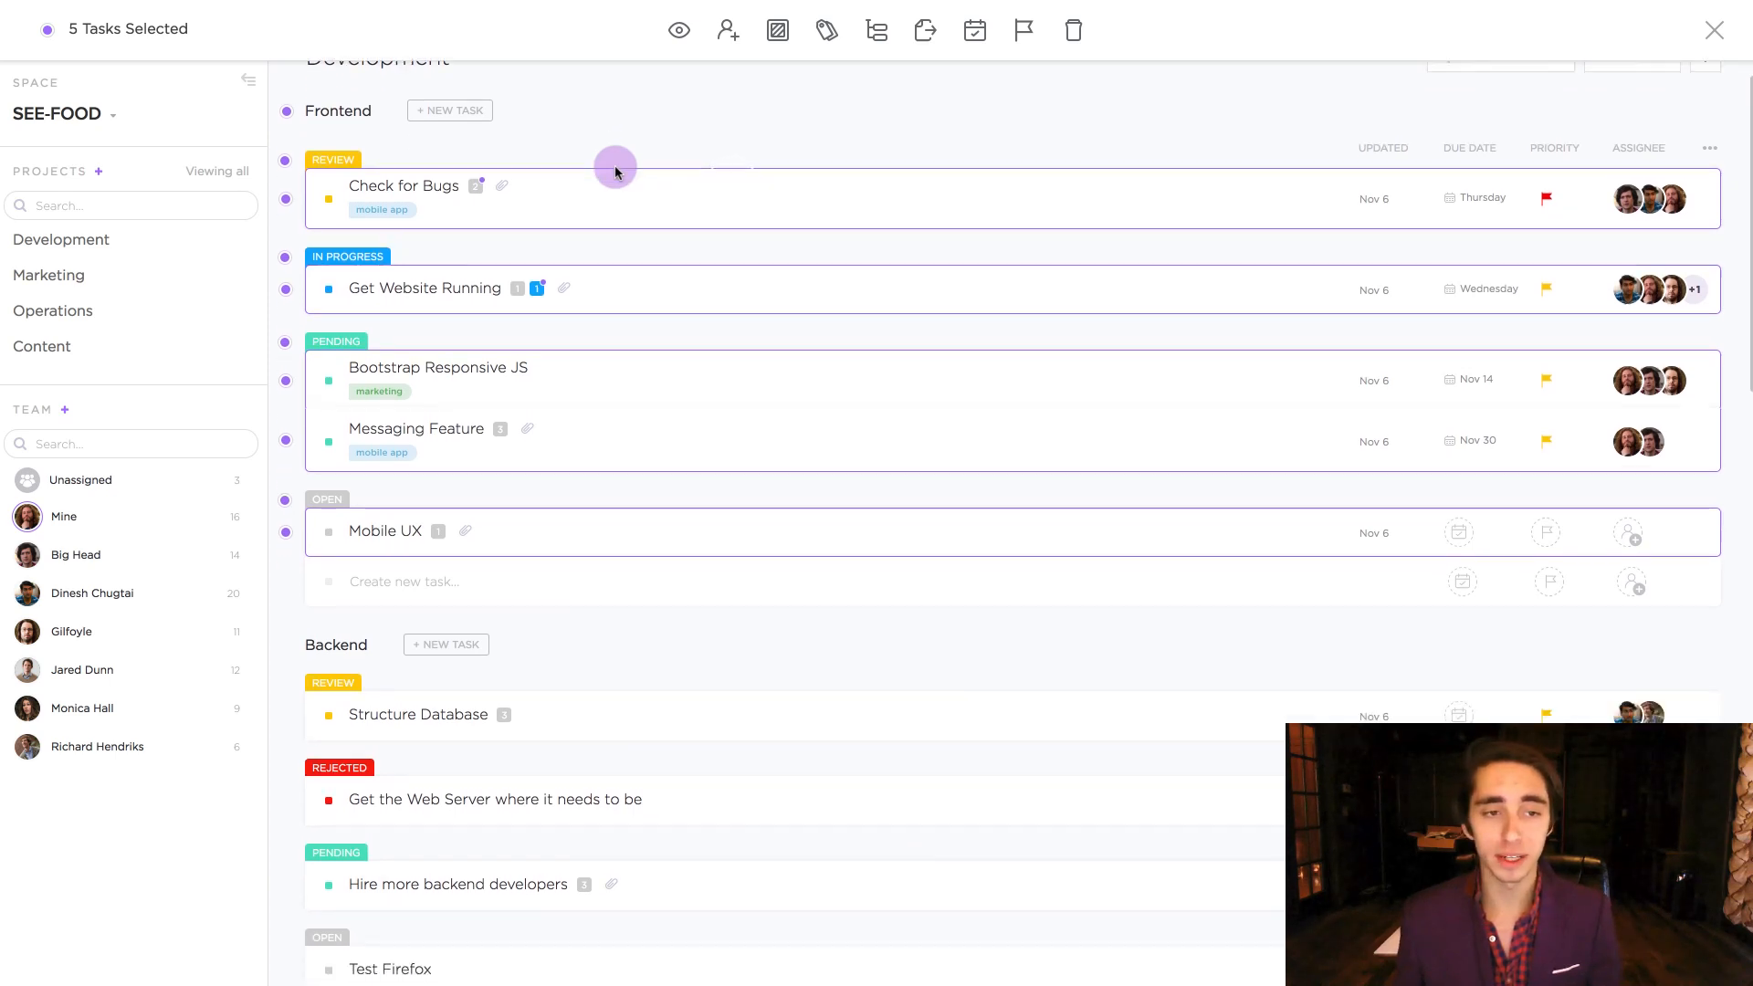
{"action": "scroll", "scroll_direction": "down", "scroll_amount": 3}
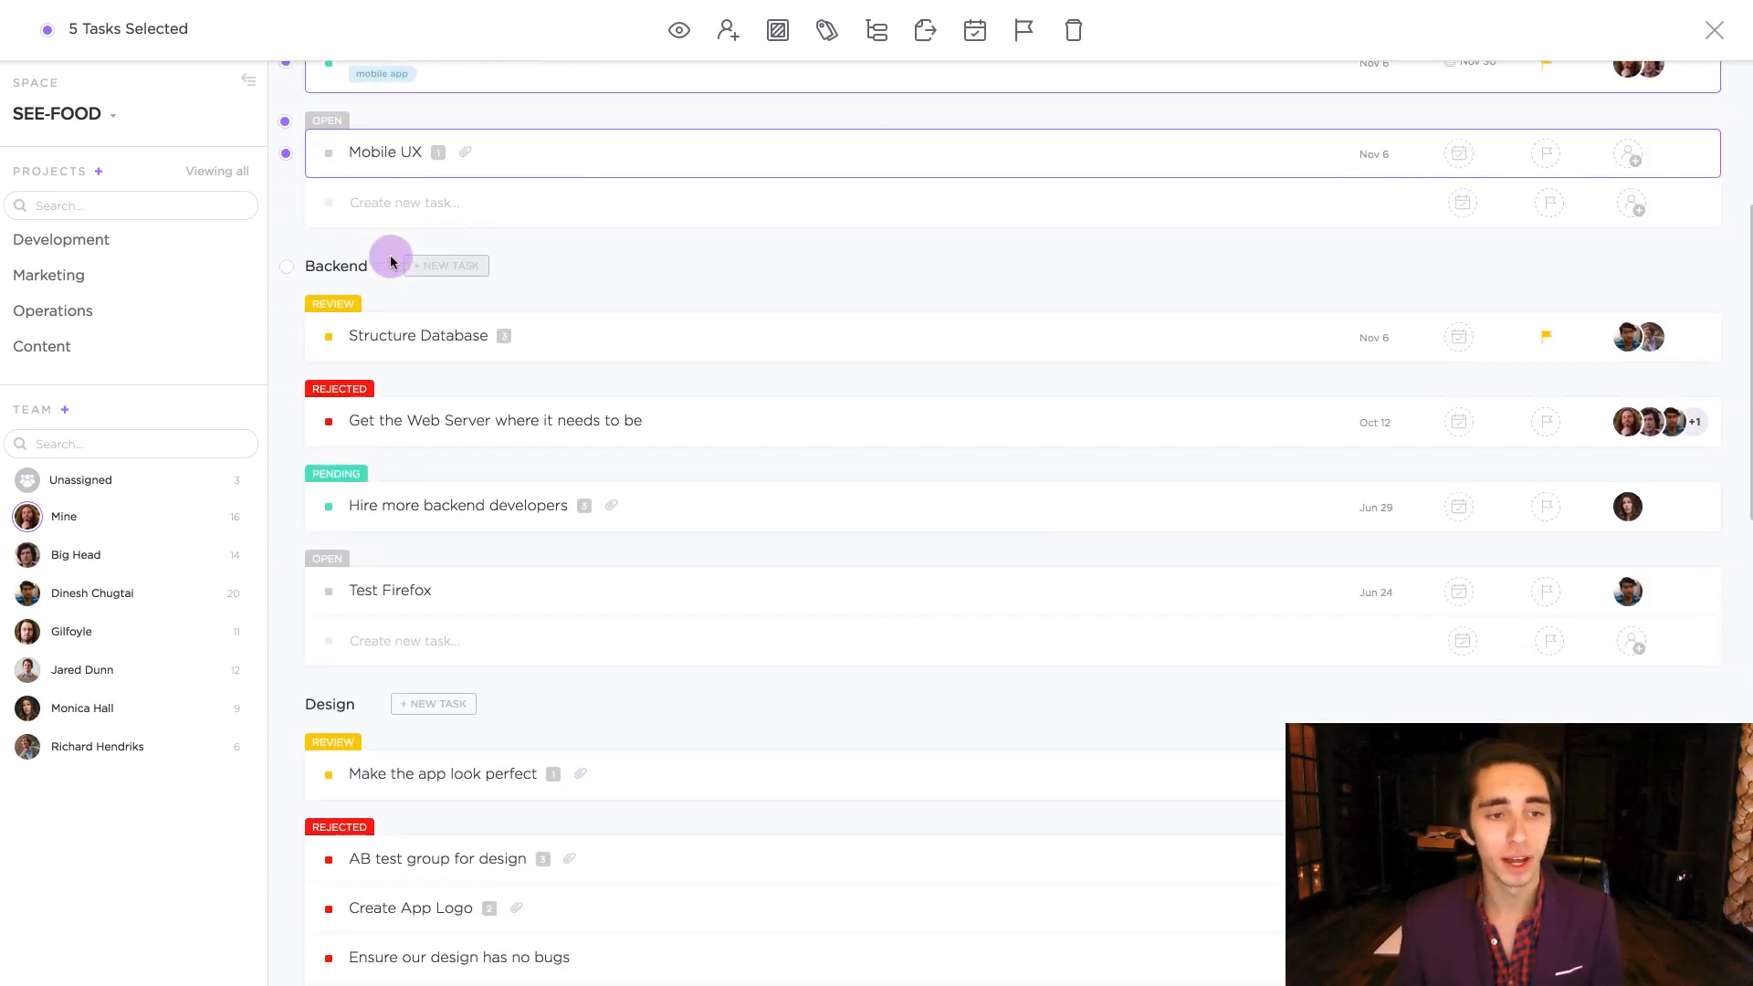
{"action": "left_click", "coordinate": [287, 265]}
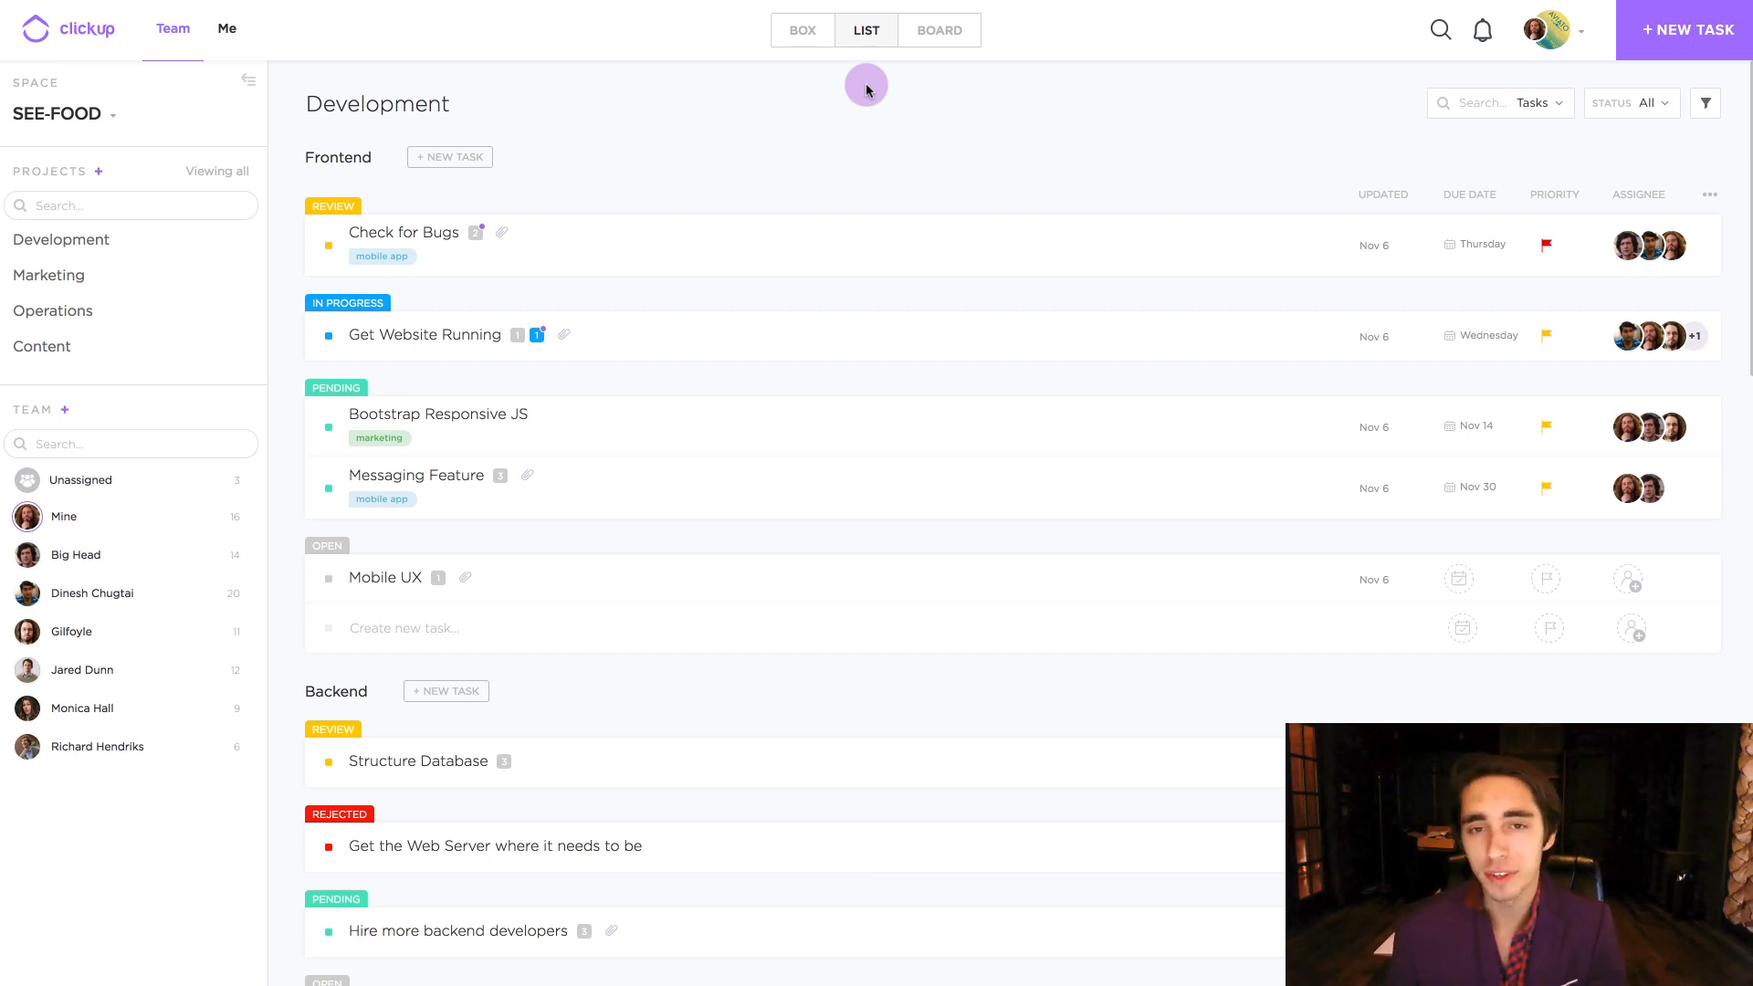
{"action": "mouse_move", "coordinate": [1091, 116]}
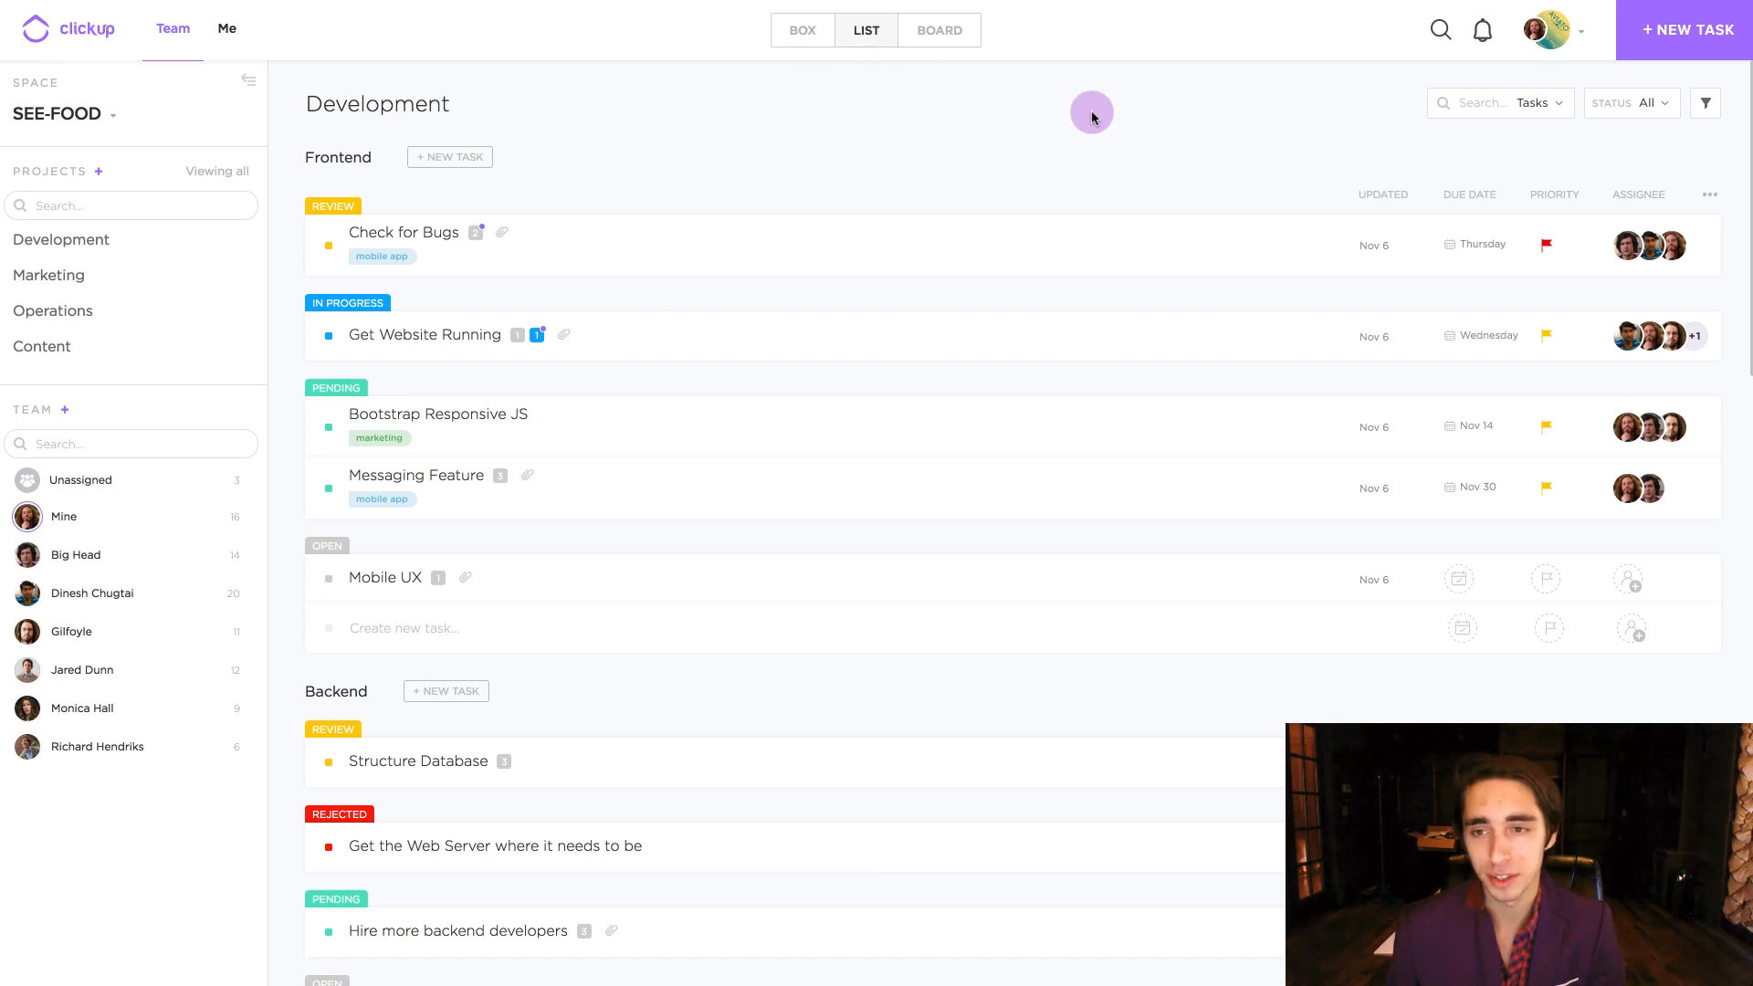
Step: Browse the notifications feed for the Check for any bugs notification
{"action": "left_click", "coordinate": [1484, 30]}
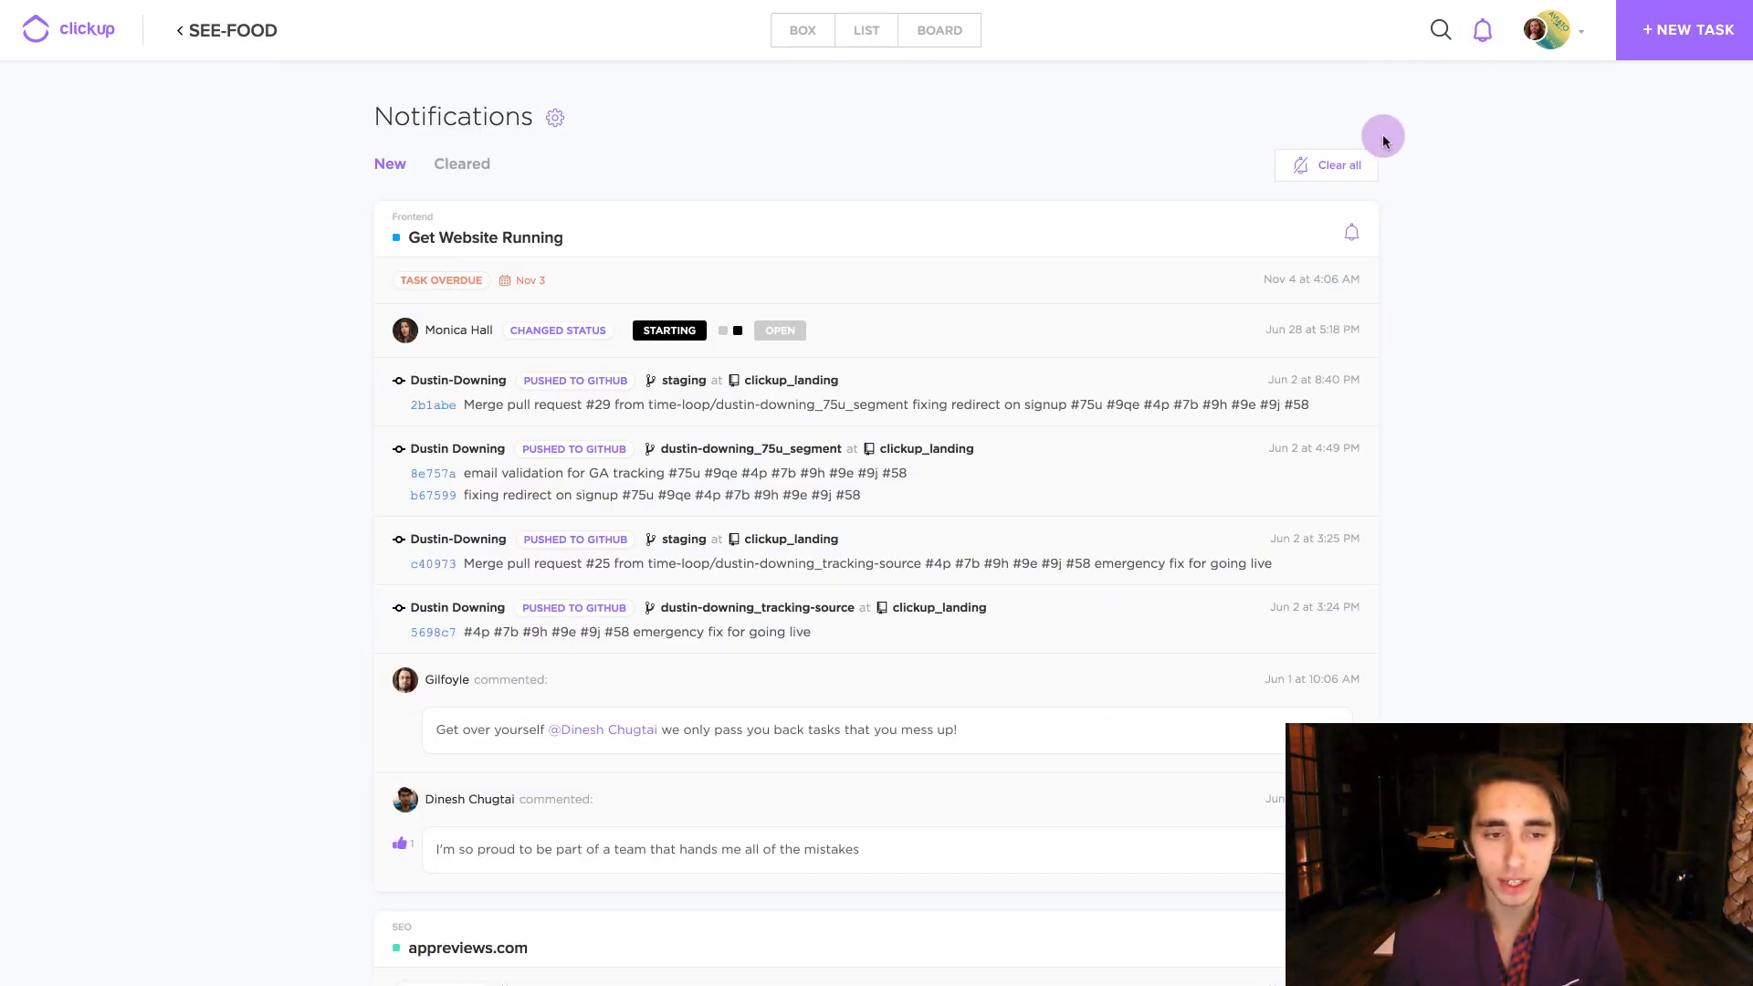
{"action": "scroll", "scroll_direction": "down", "scroll_amount": 3}
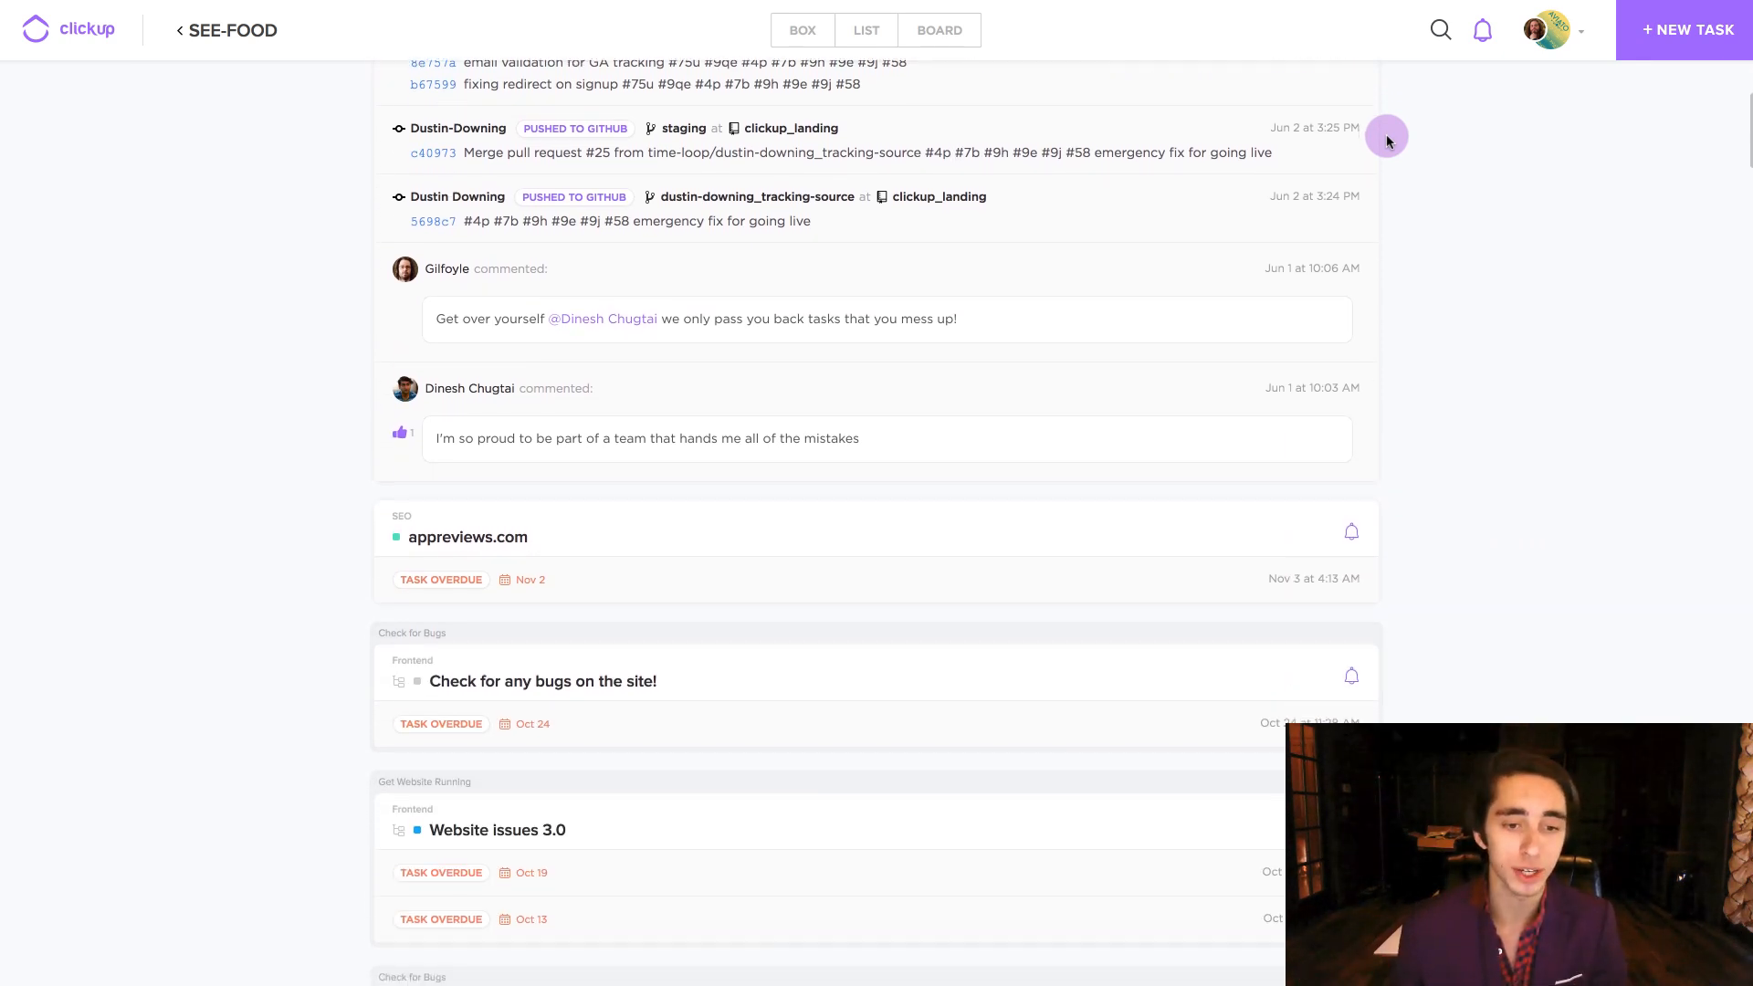
{"action": "scroll", "scroll_direction": "down", "scroll_amount": 3}
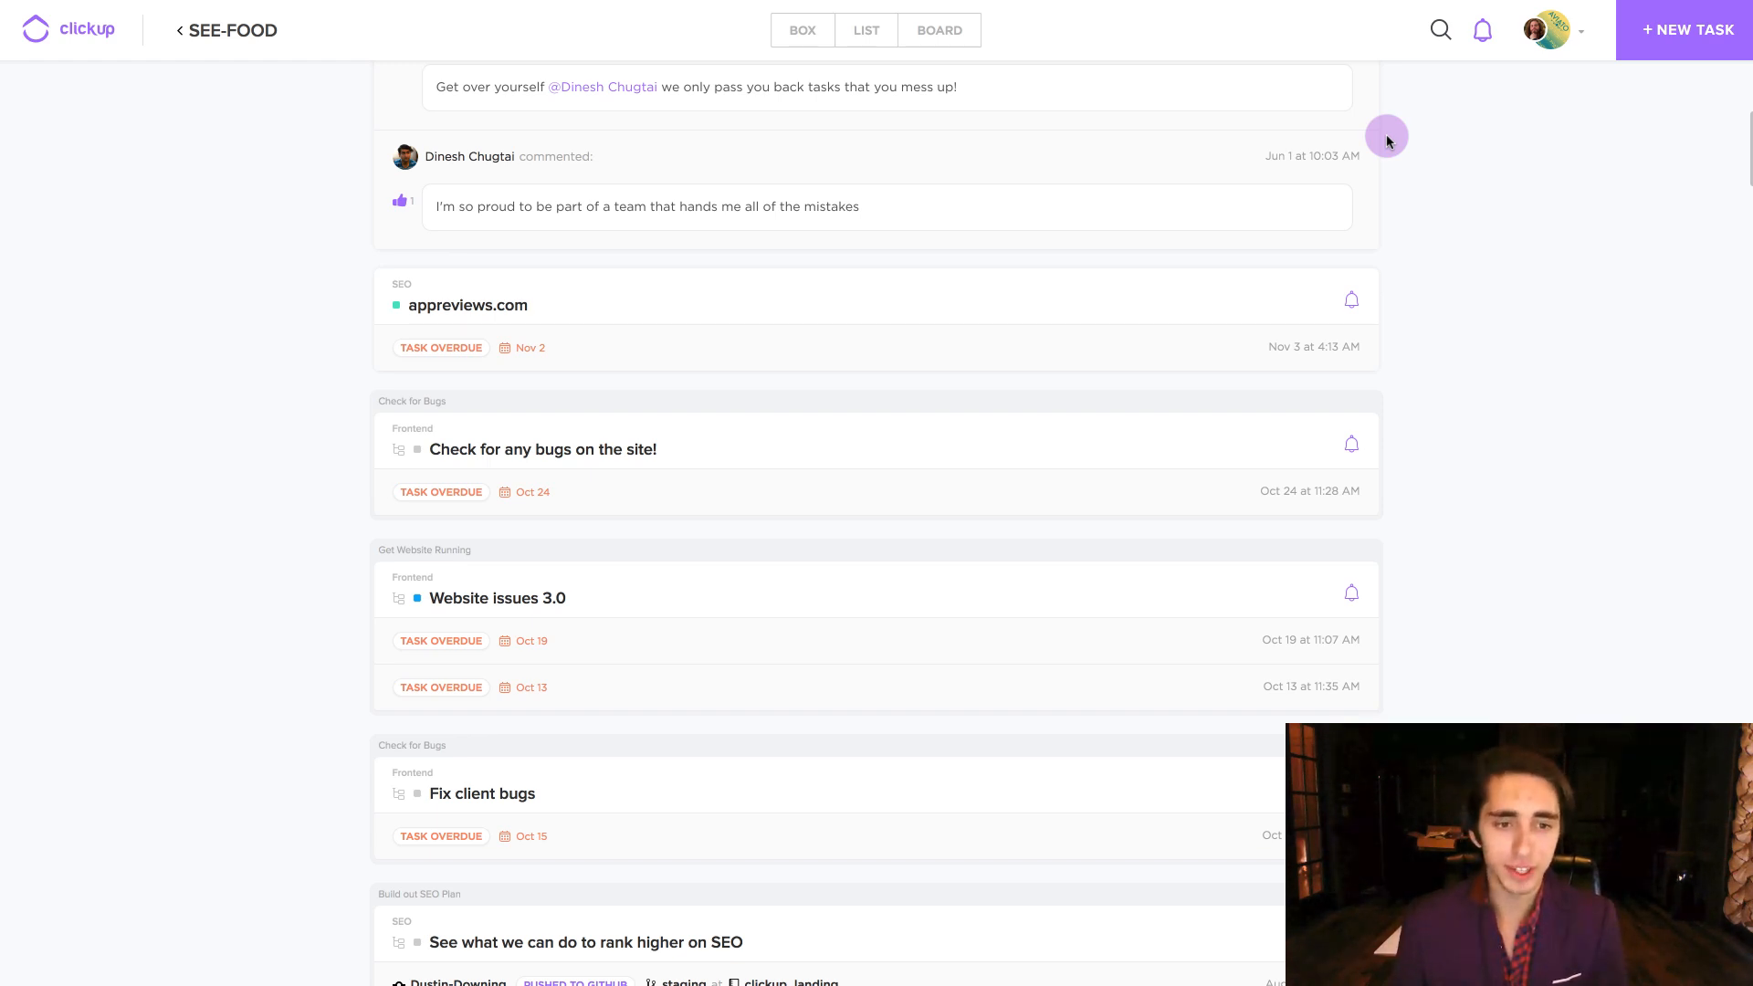
{"action": "mouse_move", "coordinate": [543, 448]}
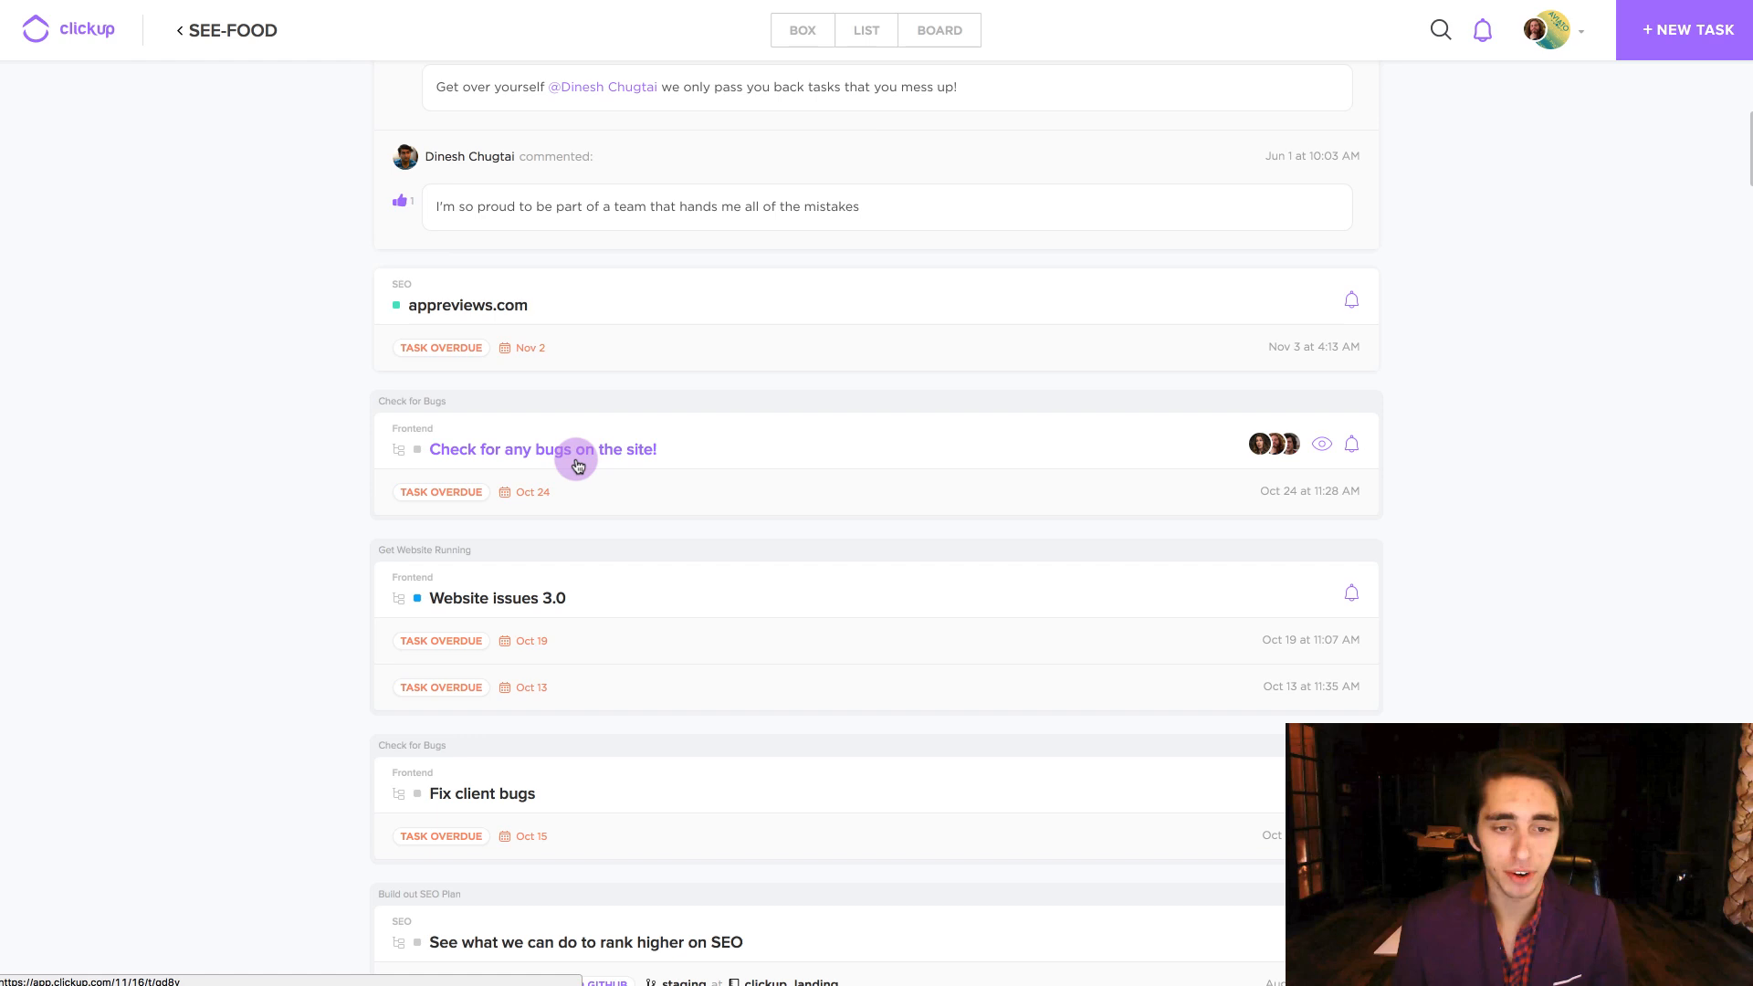
{"action": "mouse_move", "coordinate": [537, 515]}
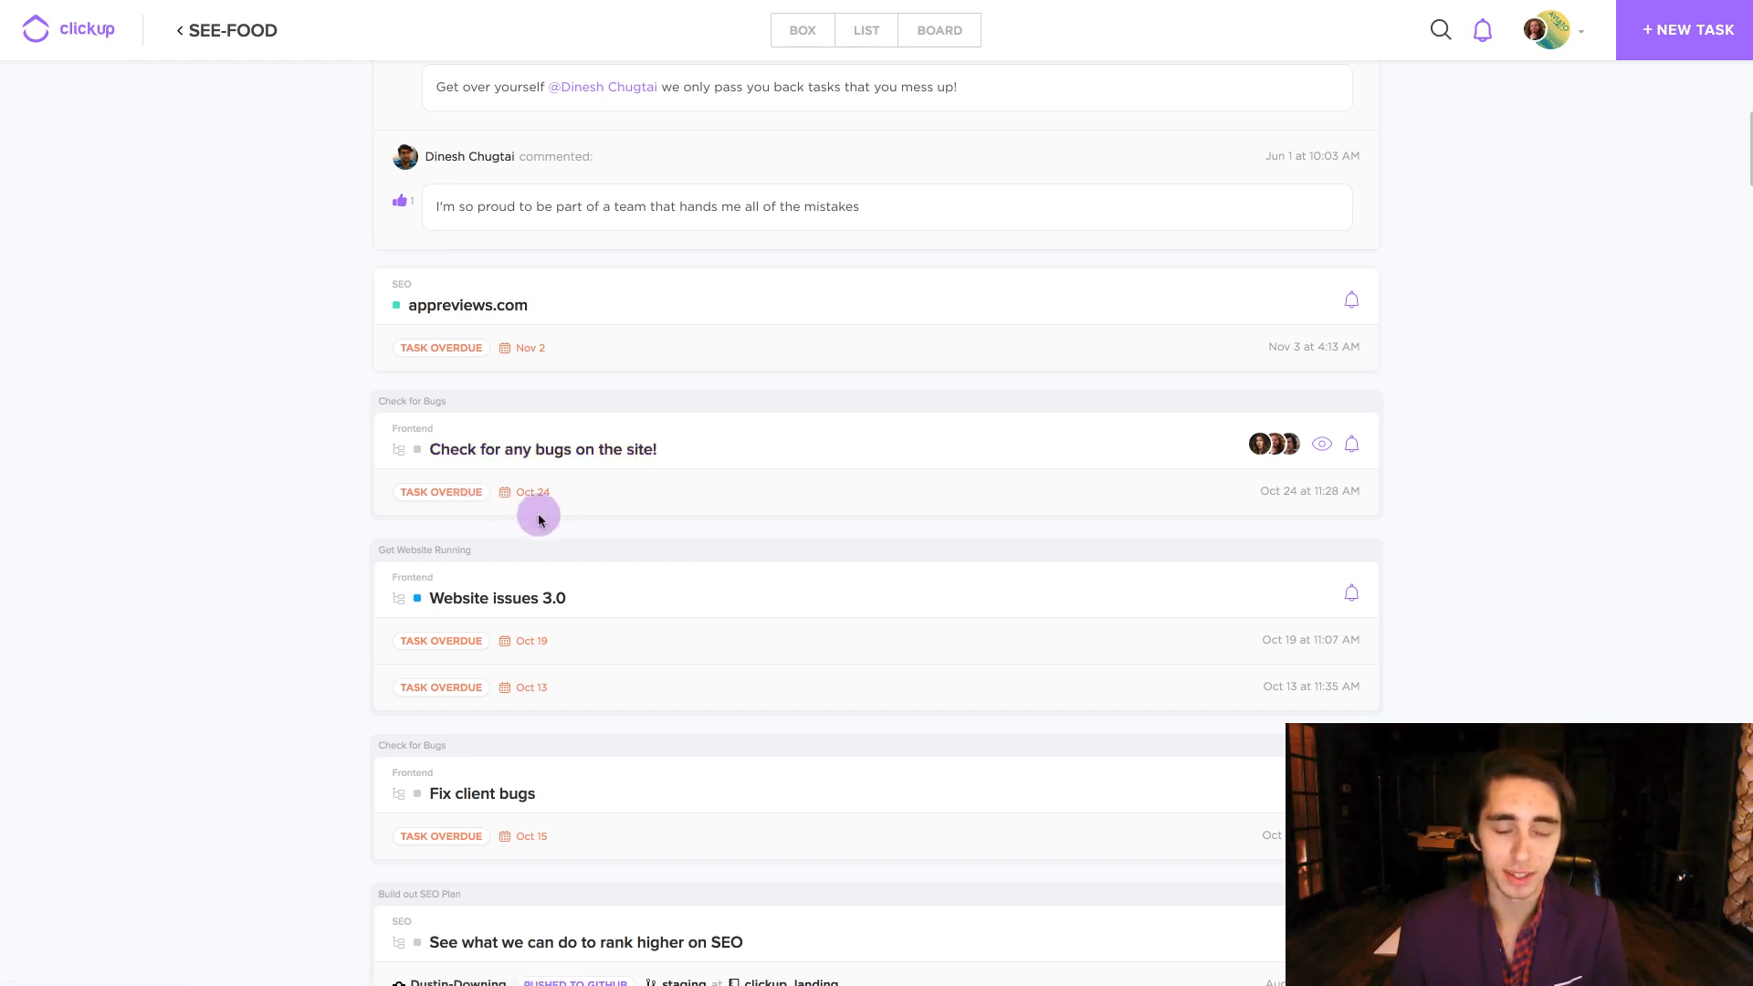
{"action": "mouse_move", "coordinate": [783, 428]}
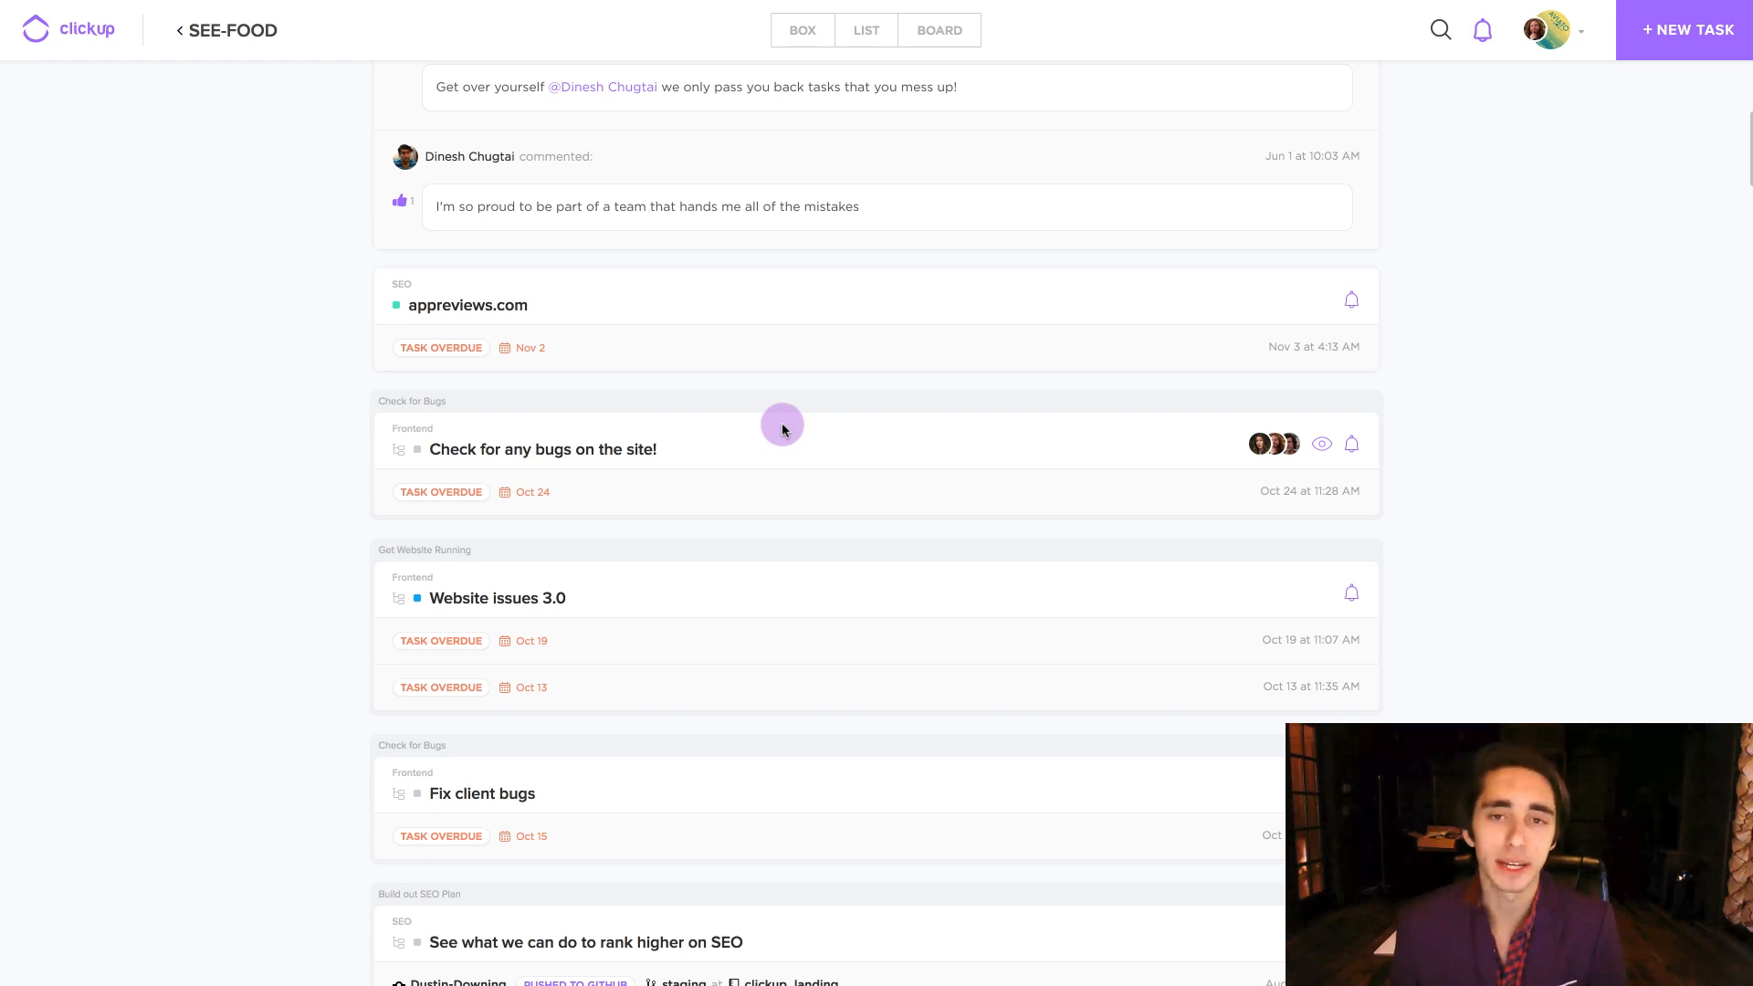
{"action": "mouse_move", "coordinate": [820, 388]}
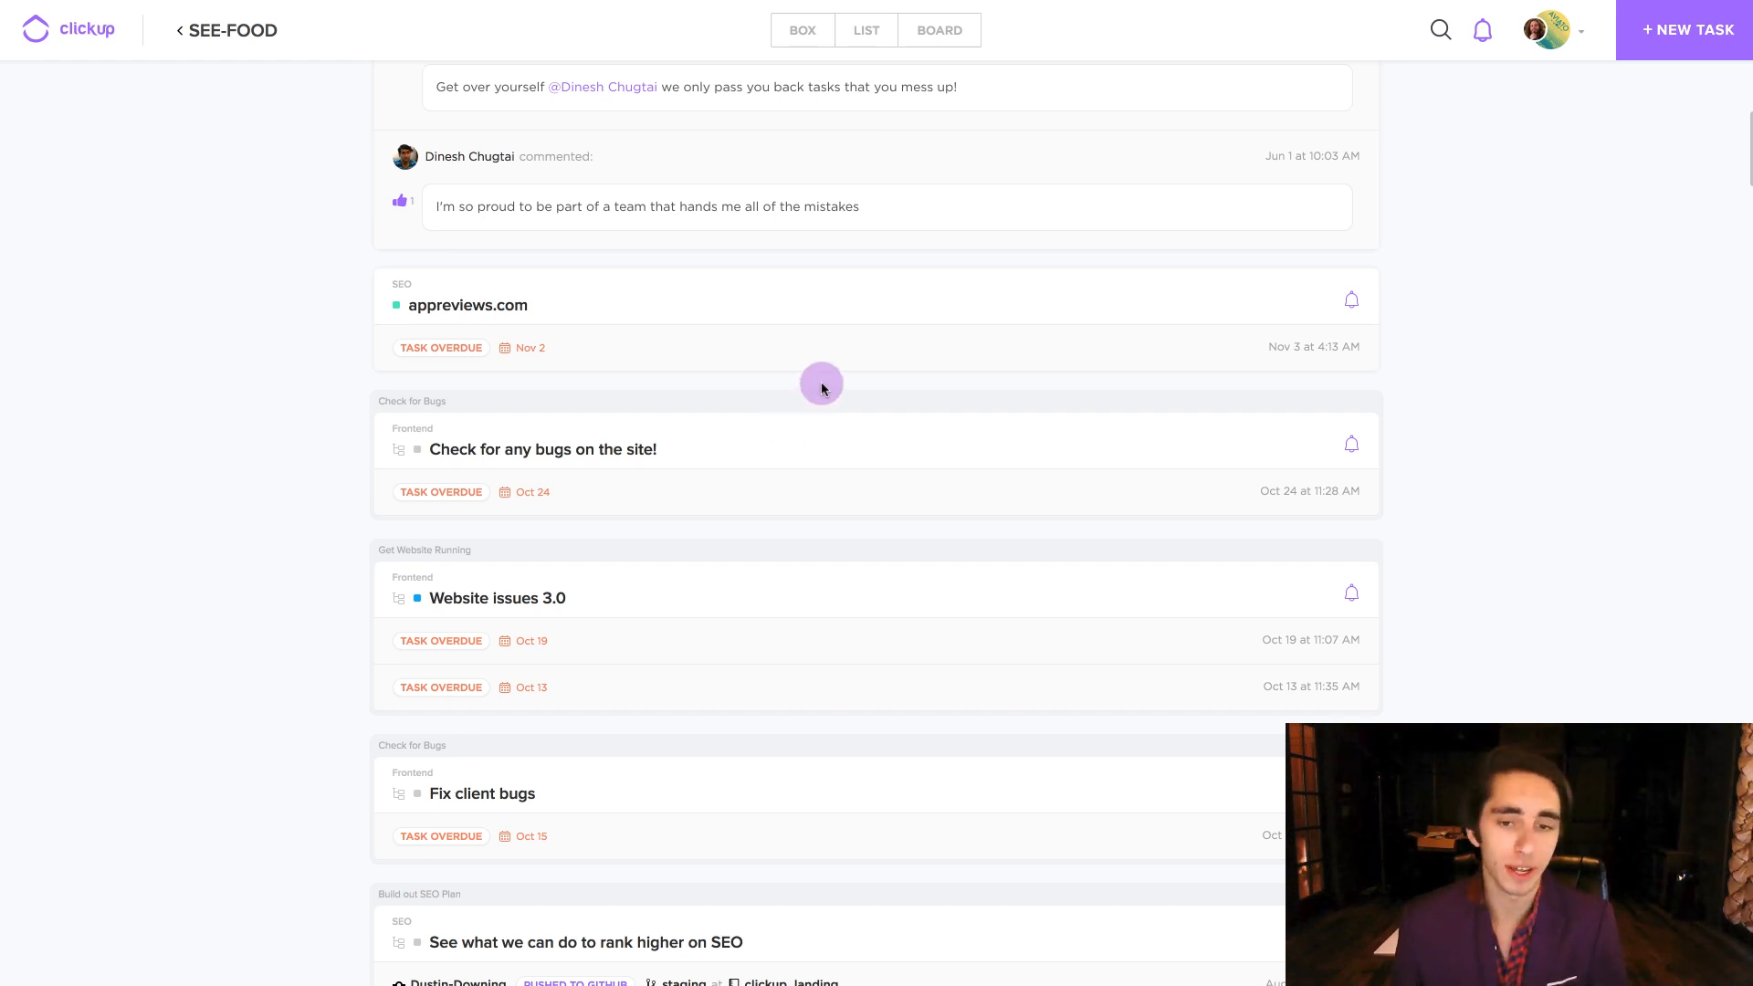
{"action": "mouse_move", "coordinate": [1350, 443]}
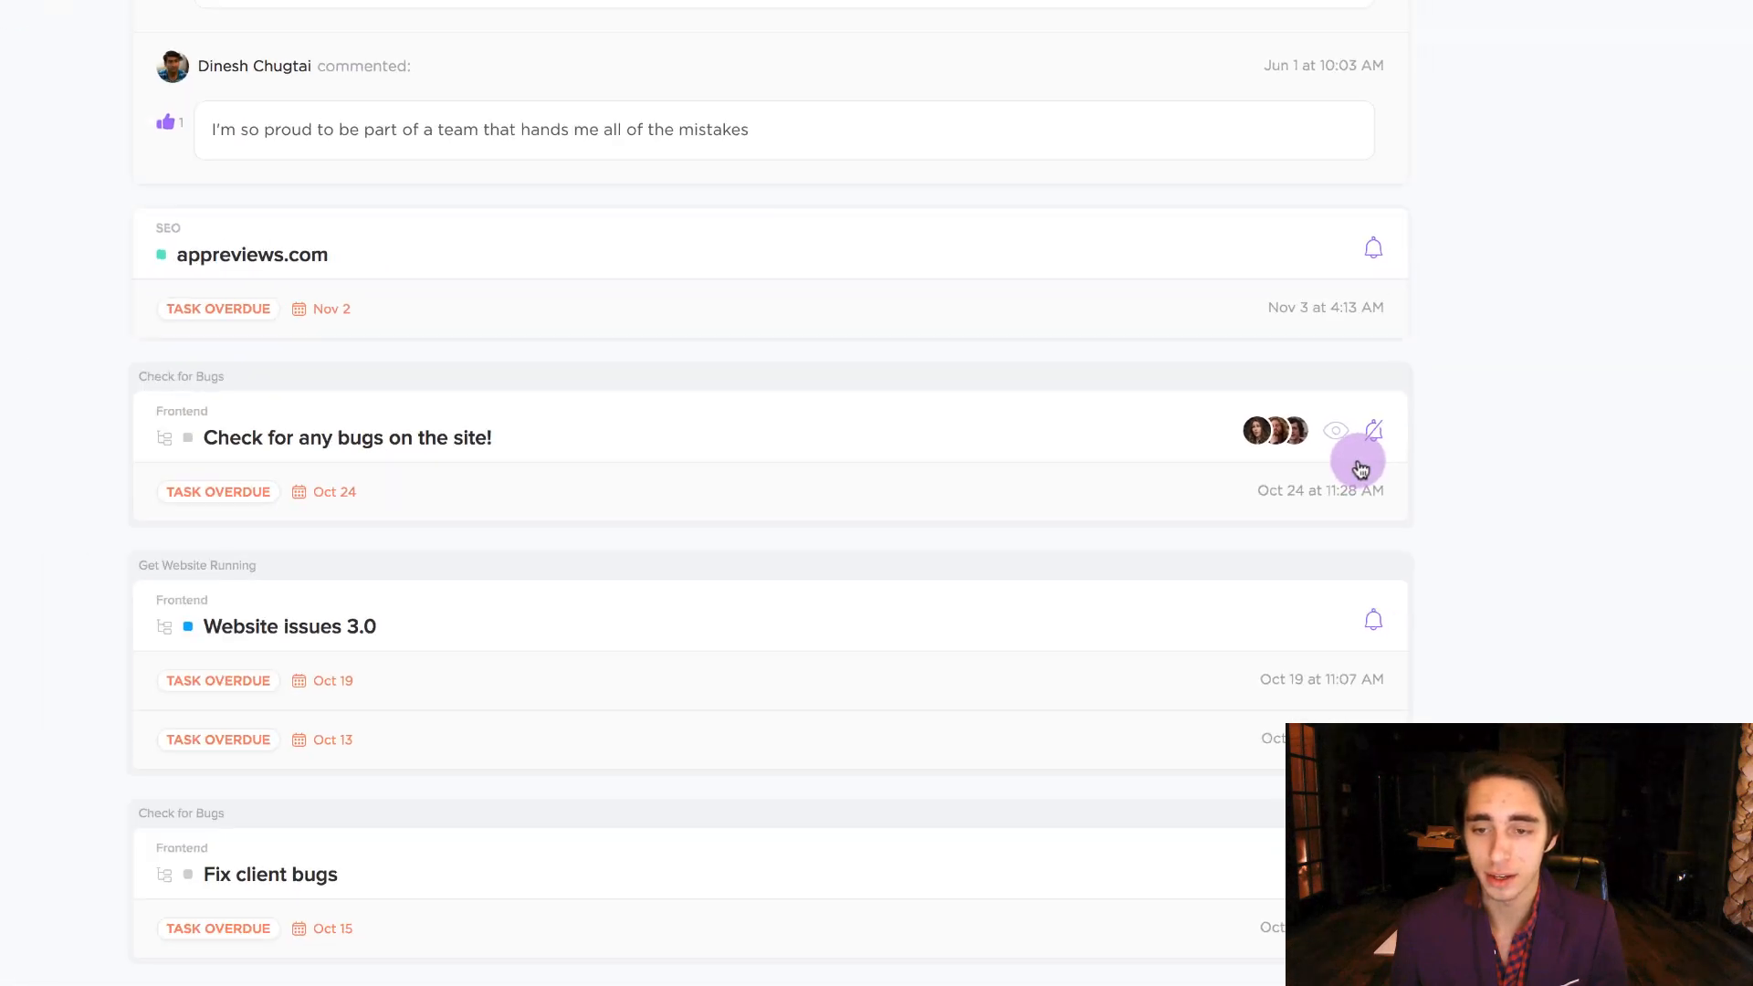
{"action": "scroll", "scroll_direction": "up", "scroll_amount": 3}
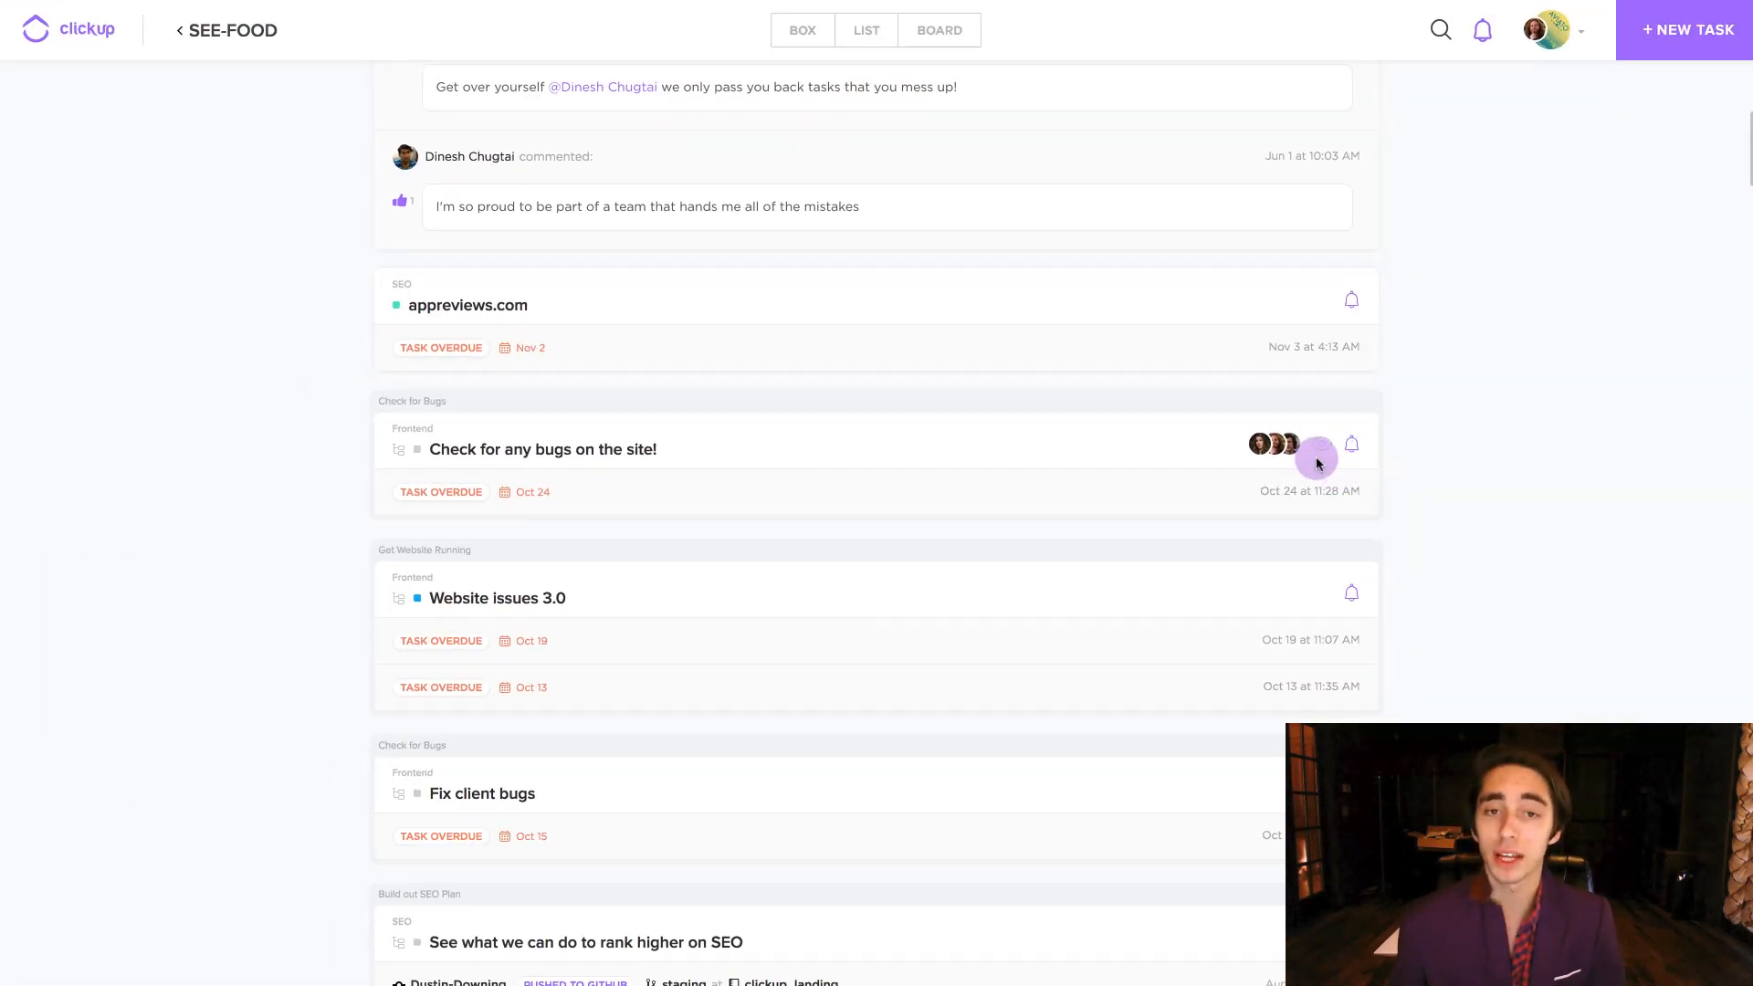